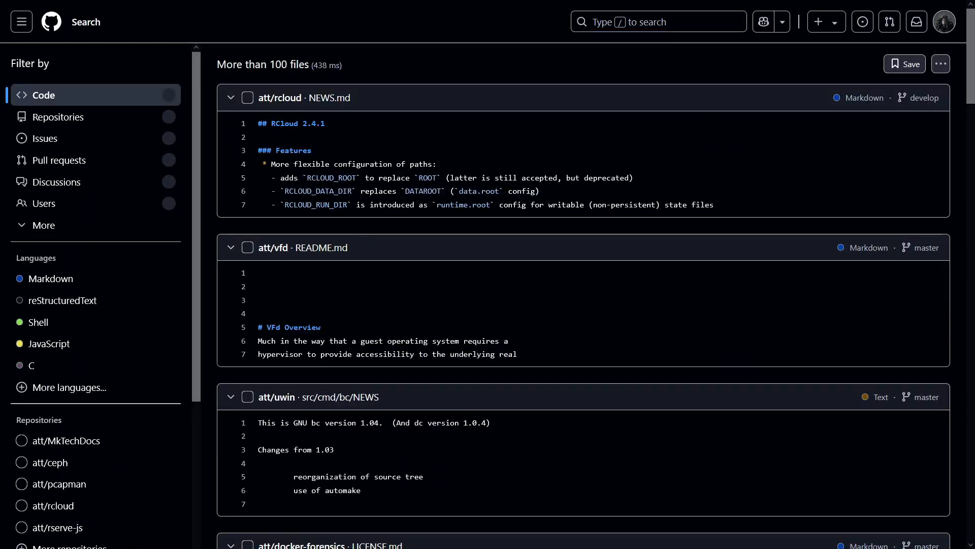
- Run the code search org:att and scroll through the roughly 48.4k matching files
text(org:att)
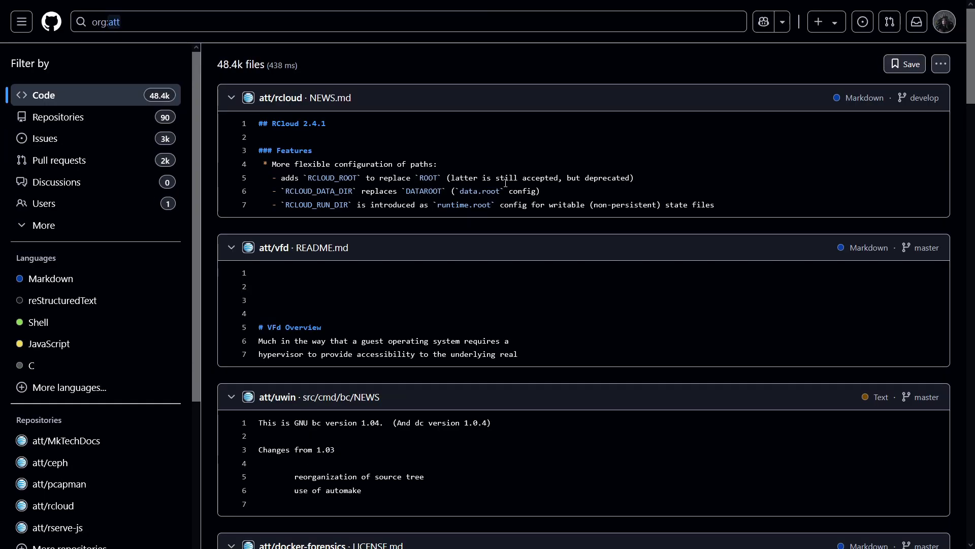
scroll(down, 3)
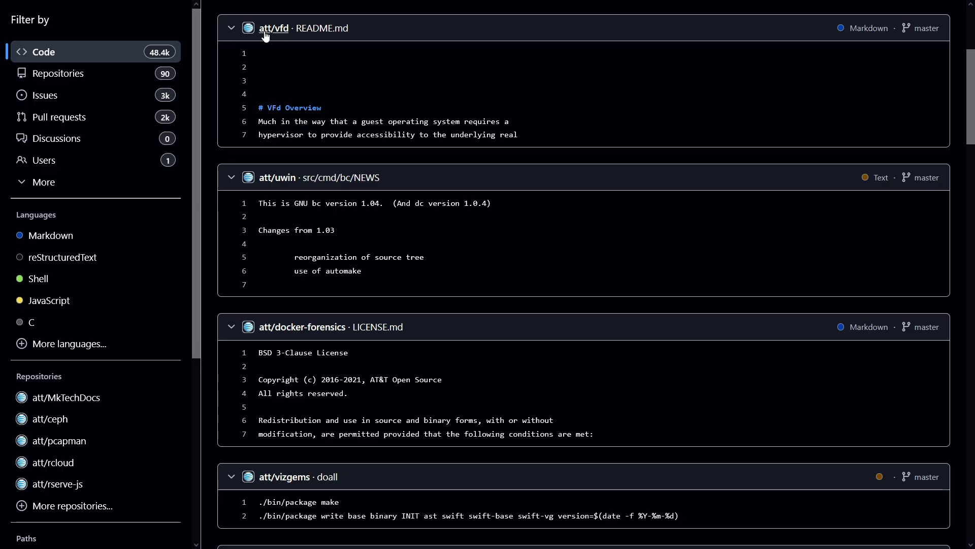
mouse_move(465, 304)
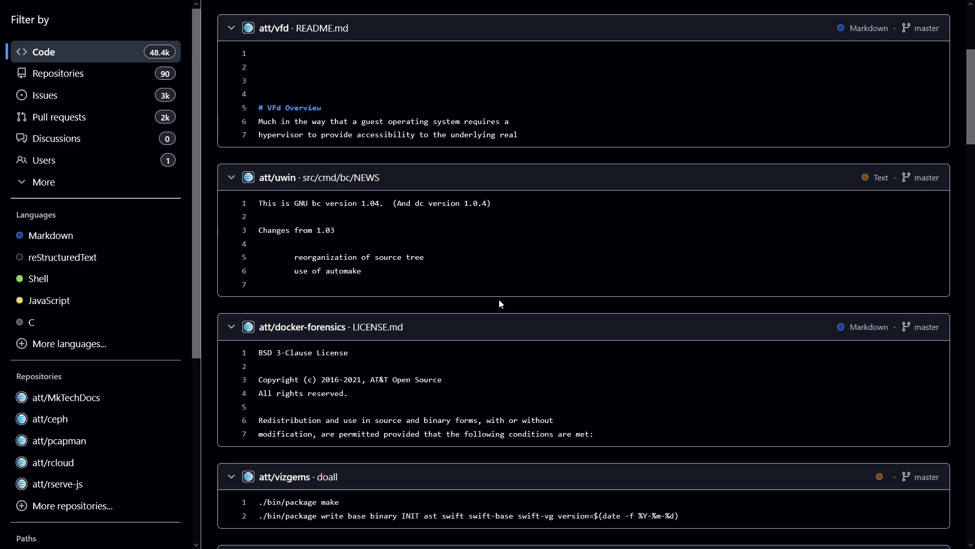
scroll(down, 3)
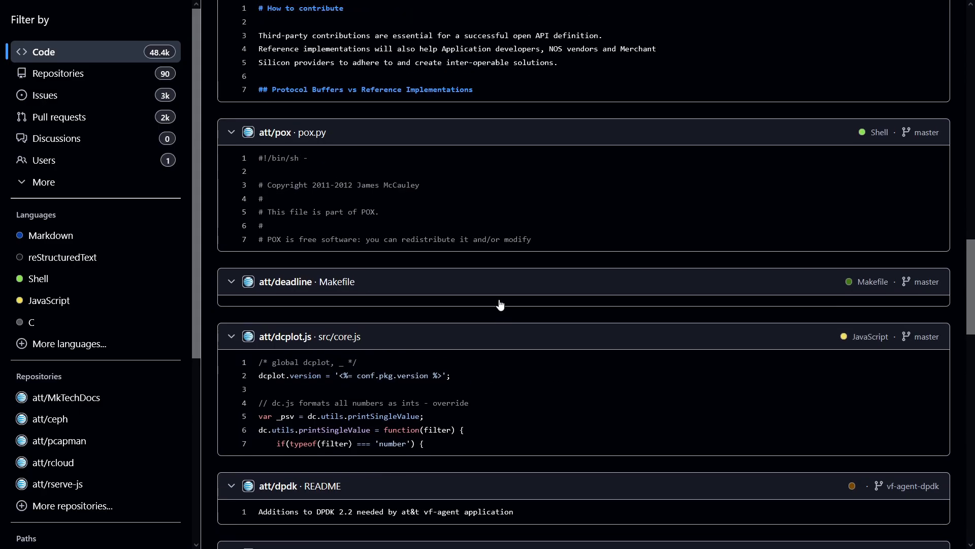
scroll(down, 3)
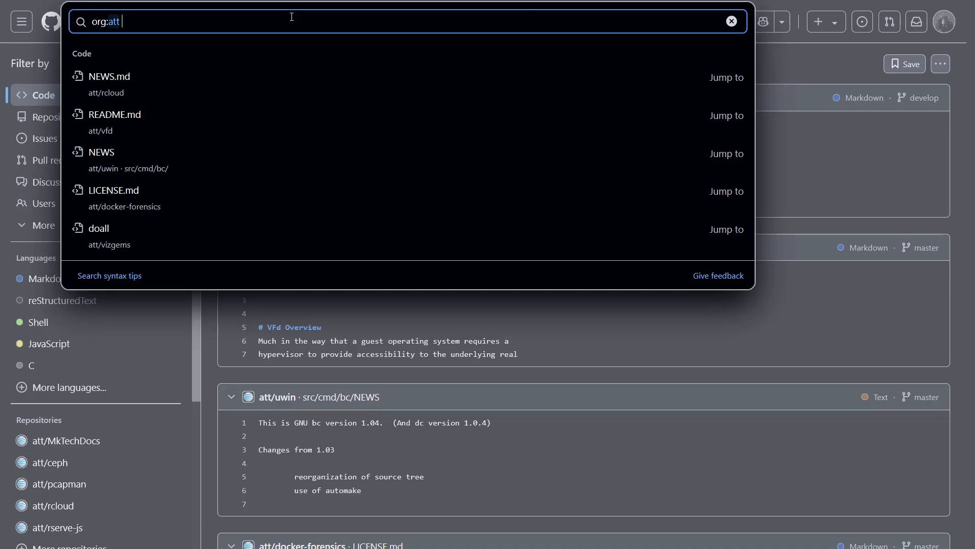
- Extend the query to org:att AND "att.com", narrowing to about 3.3k files
text(AND)
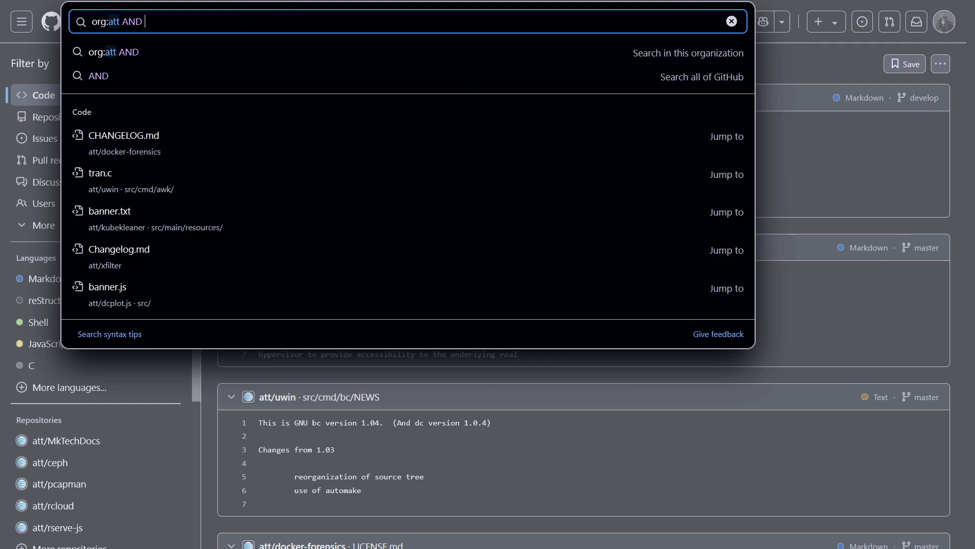
text(")
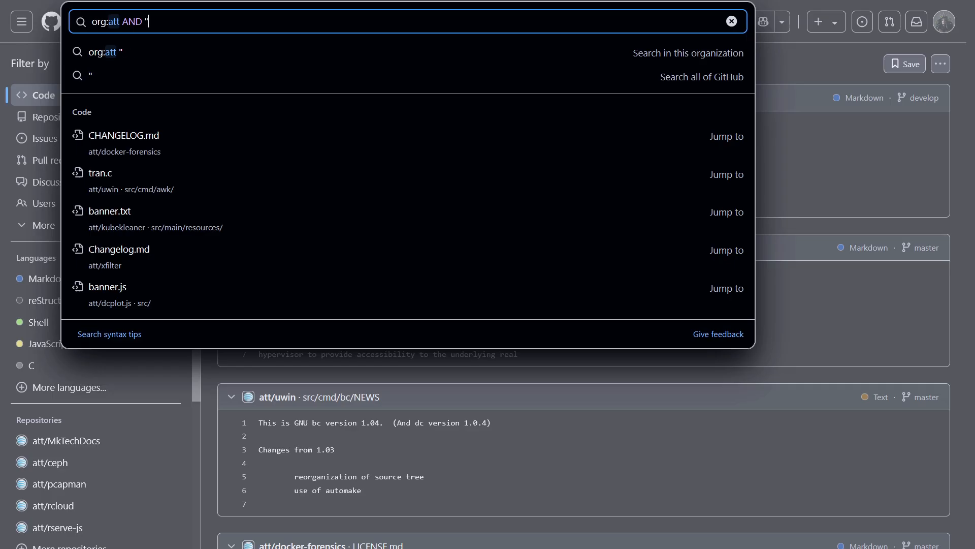
text(s)
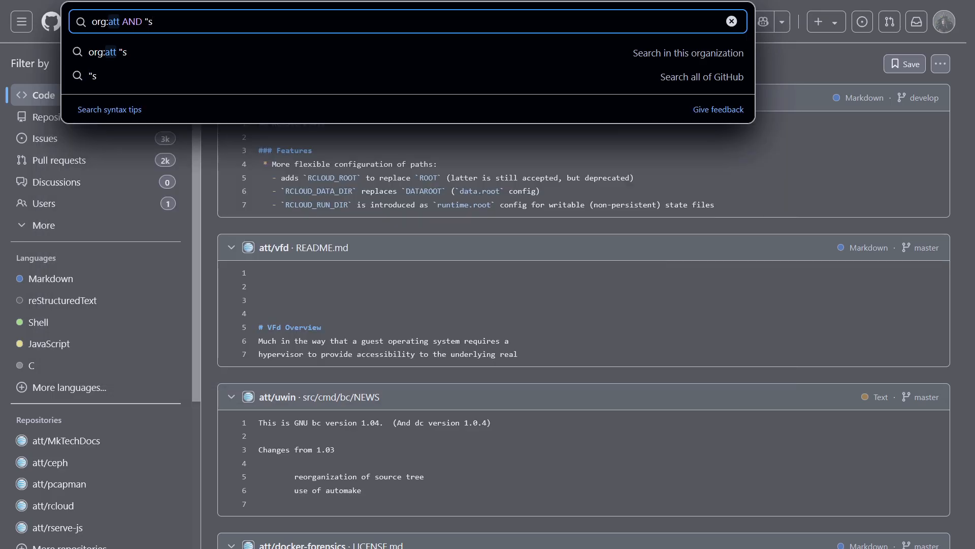
text(att)
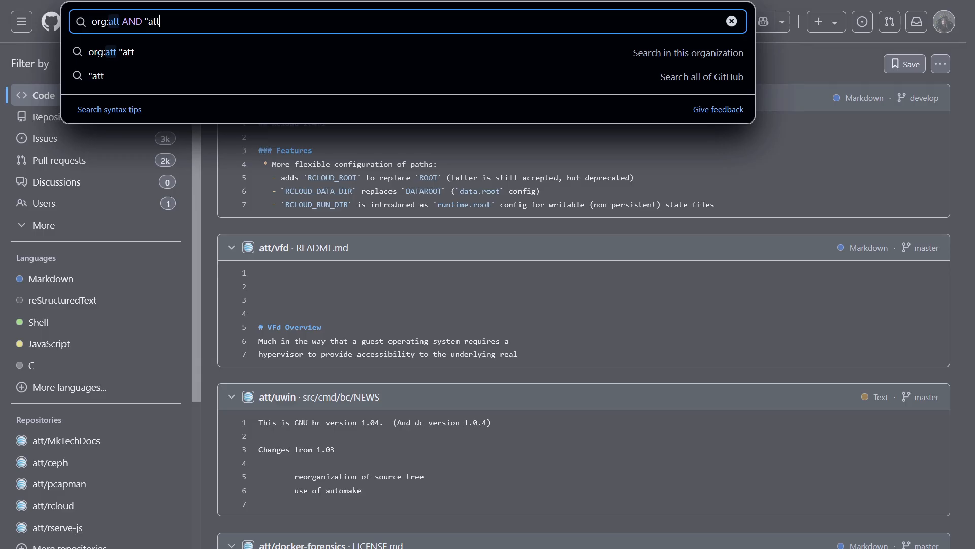
text(.com)
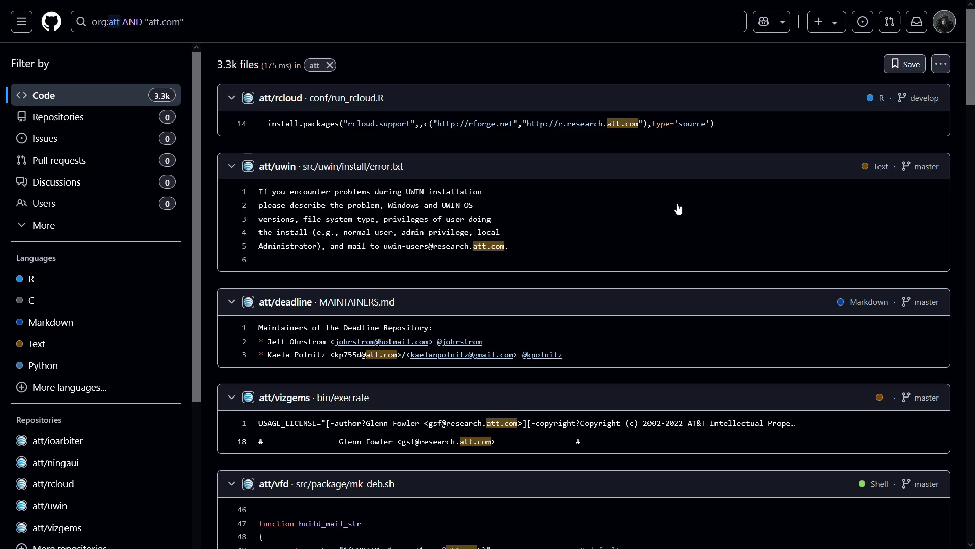
mouse_move(631, 156)
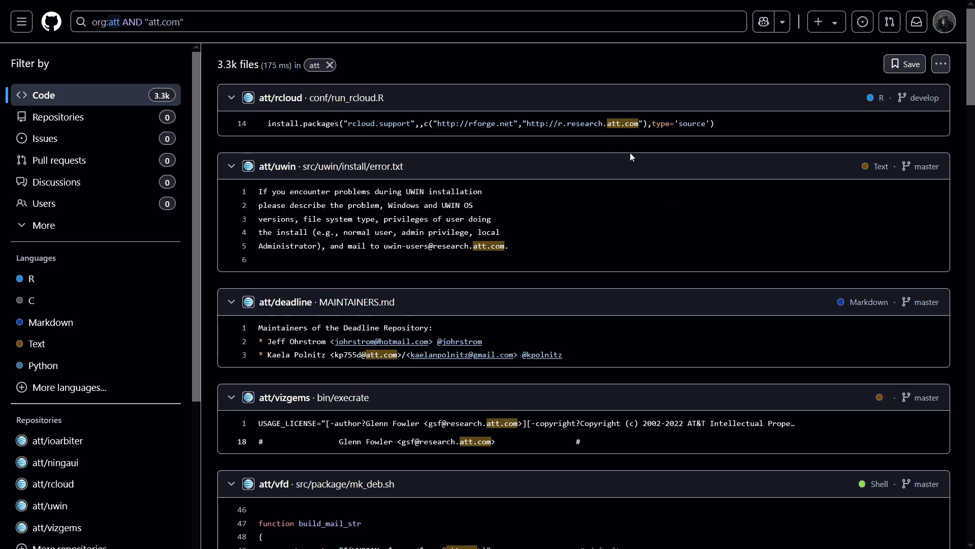
mouse_move(671, 150)
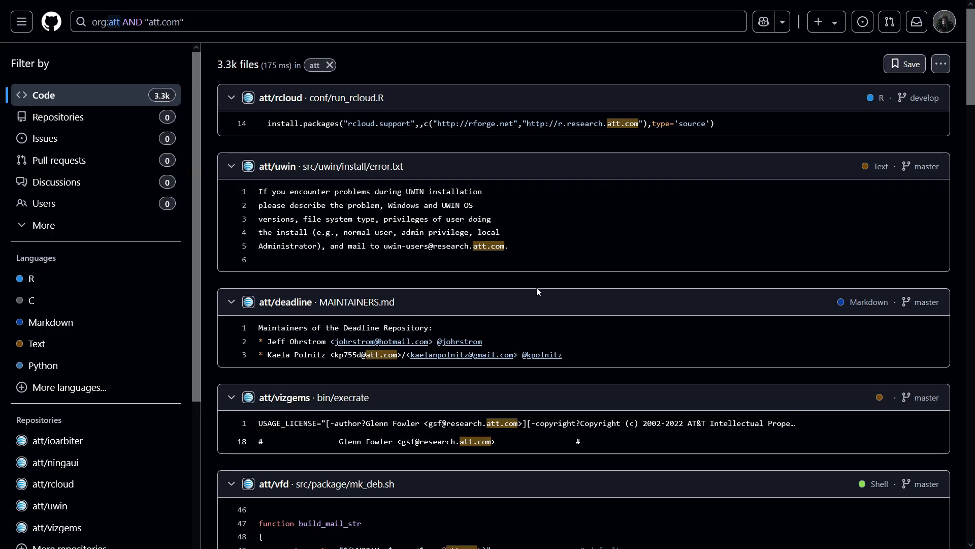
scroll(down, 3)
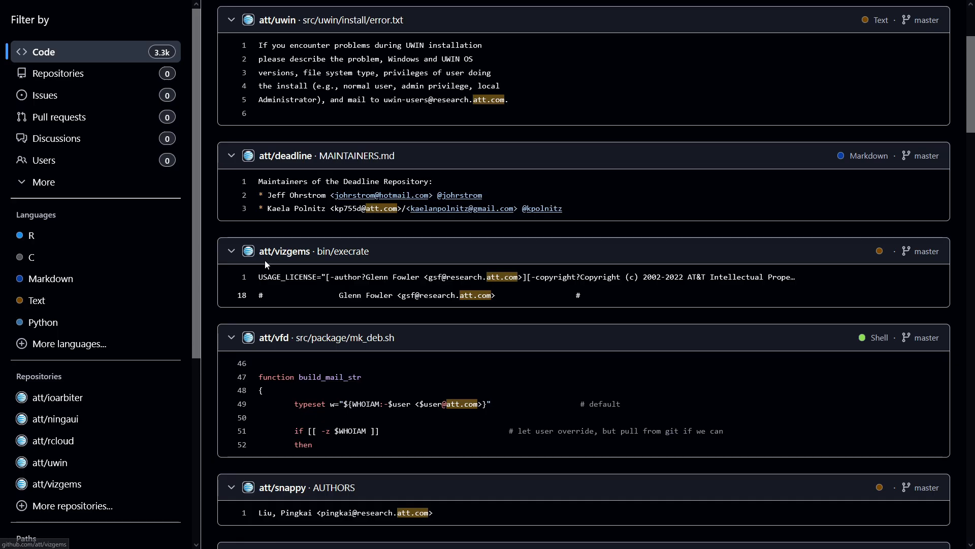
mouse_move(270, 337)
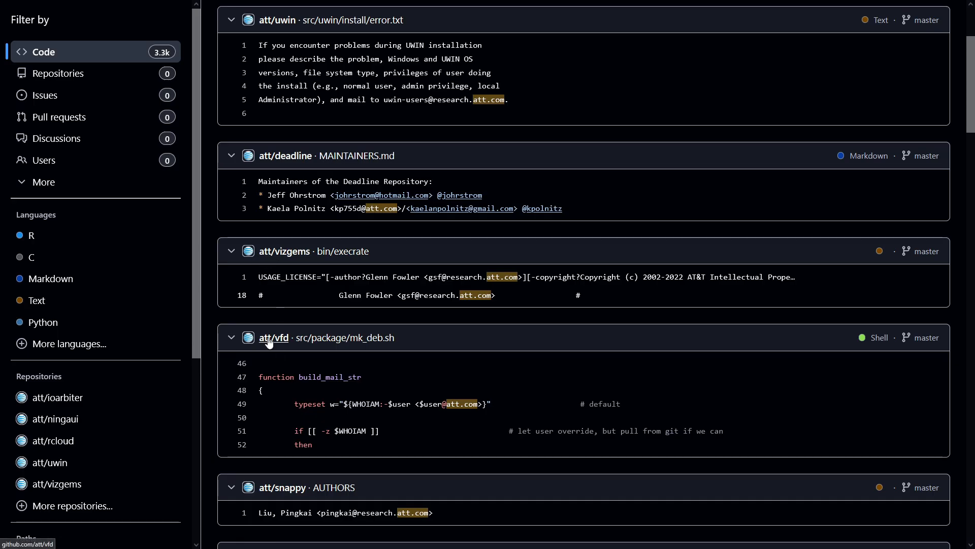
mouse_move(273, 337)
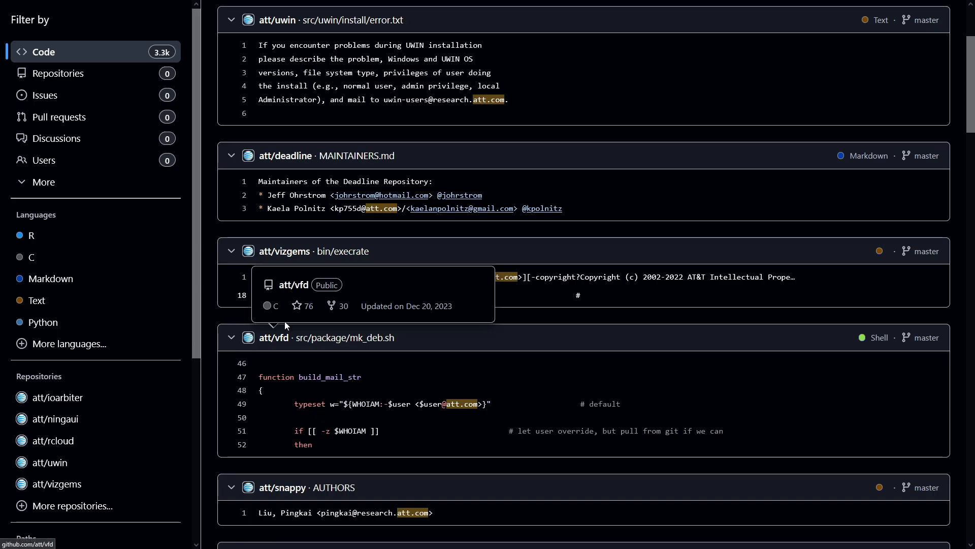
mouse_move(273, 338)
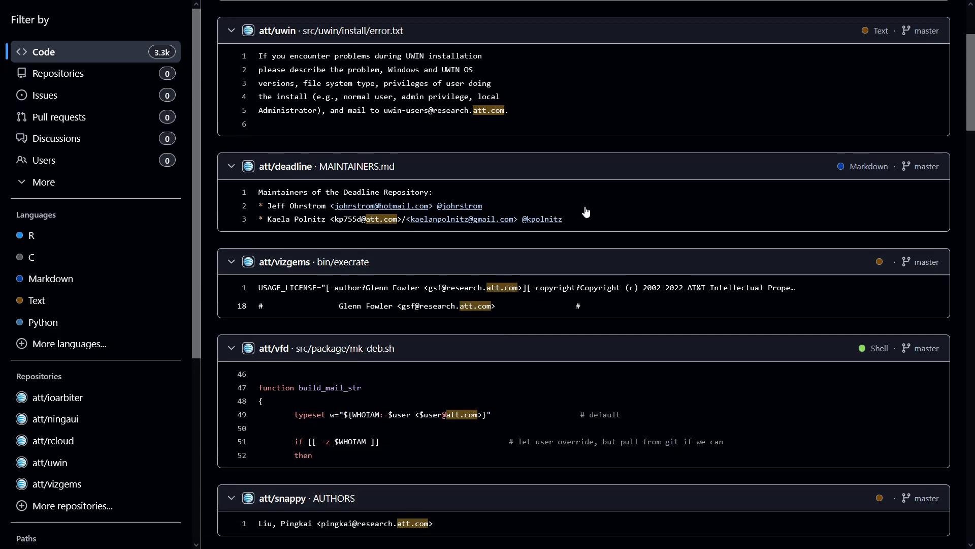
scroll(down, 3)
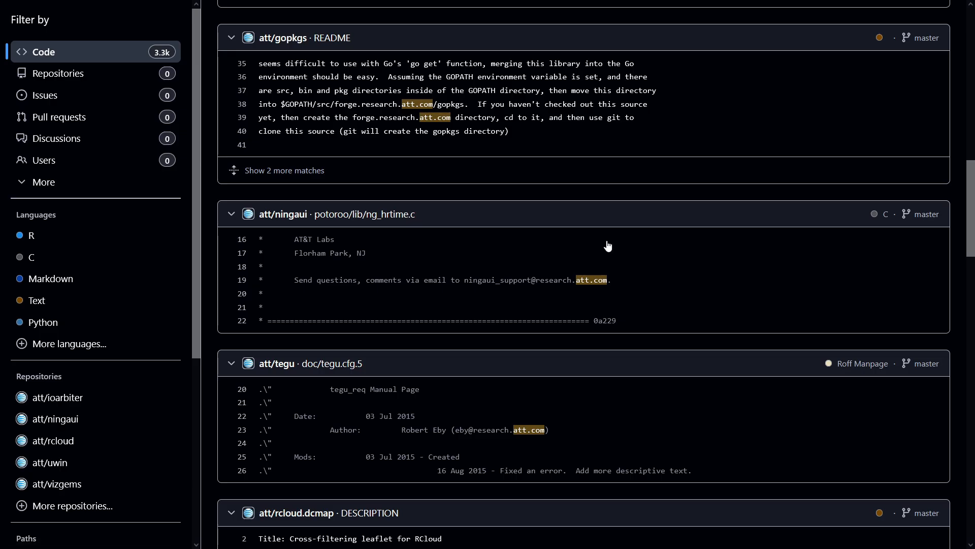
scroll(down, 3)
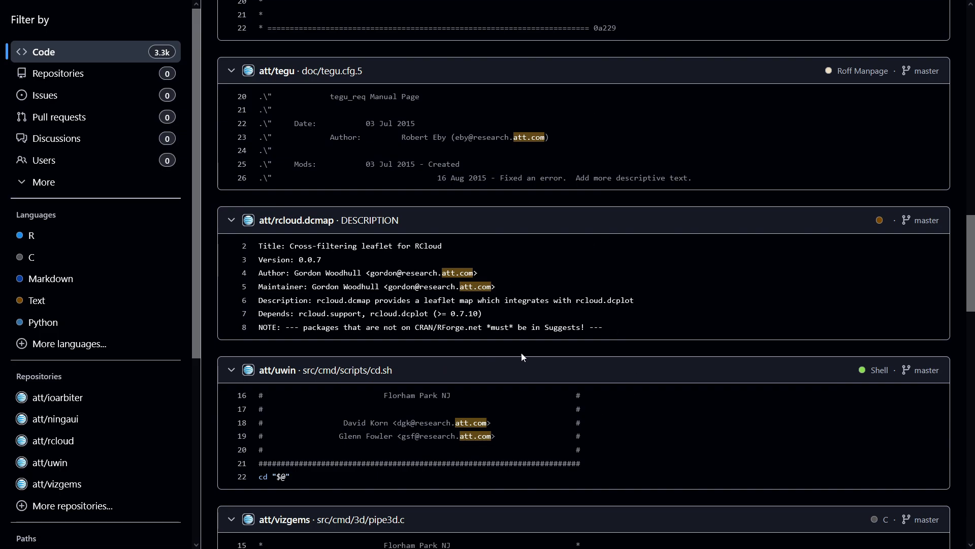
scroll(down, 3)
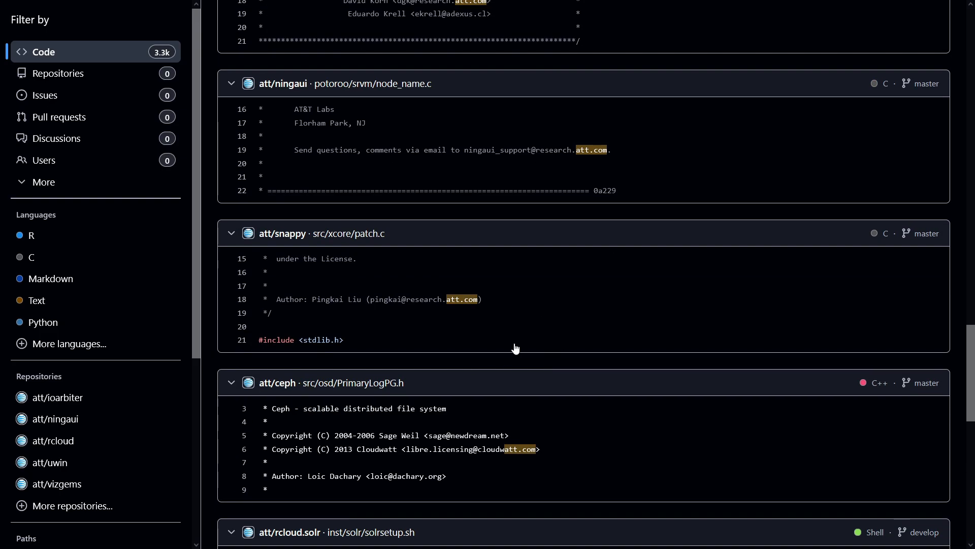
scroll(down, 3)
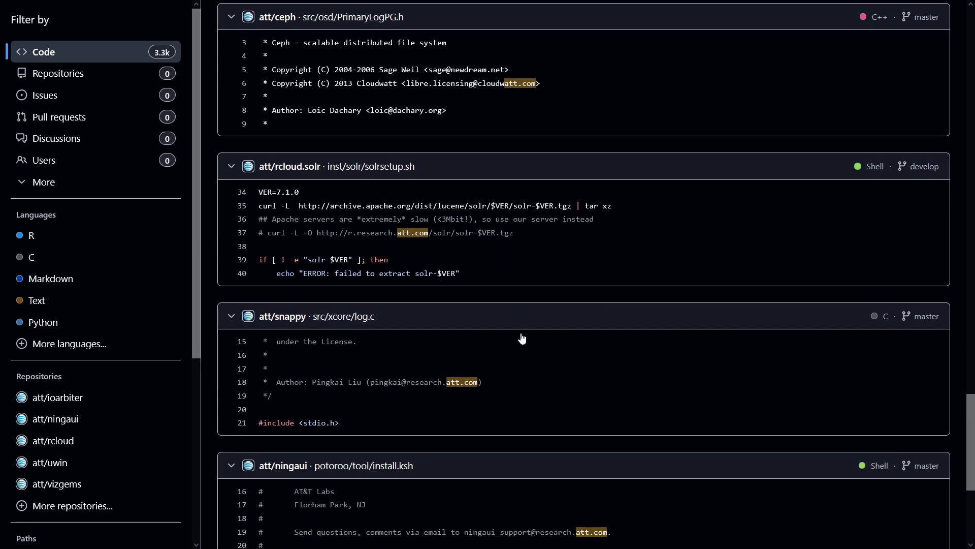
scroll(down, 3)
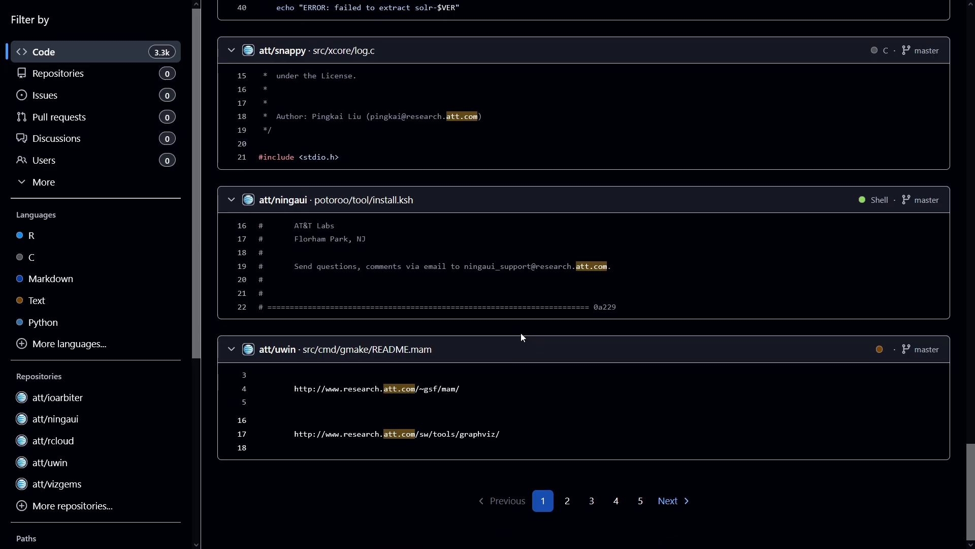
mouse_move(539, 337)
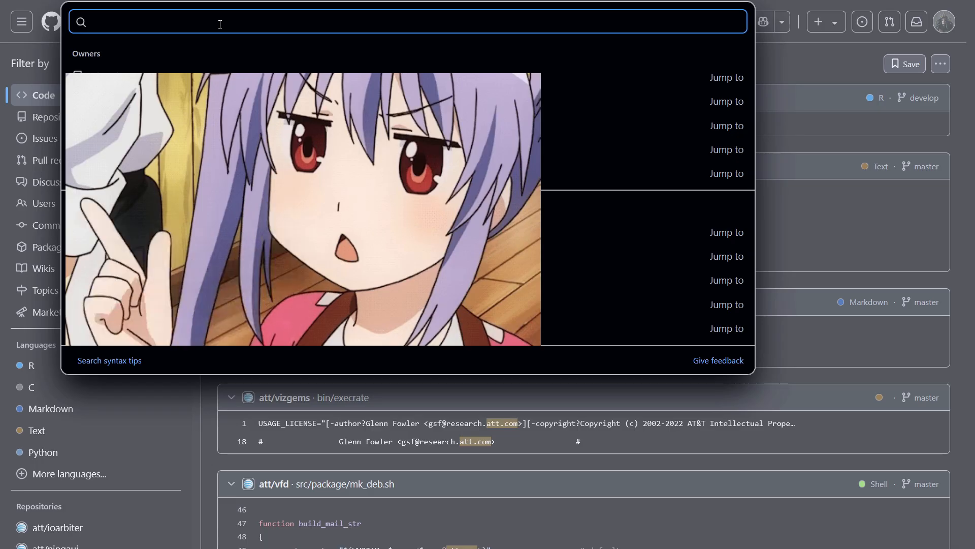
- Search org:att "att.com" path:*.json and look over the four matches with the research.att.com email
text(org:att "att.com" path:*.json)
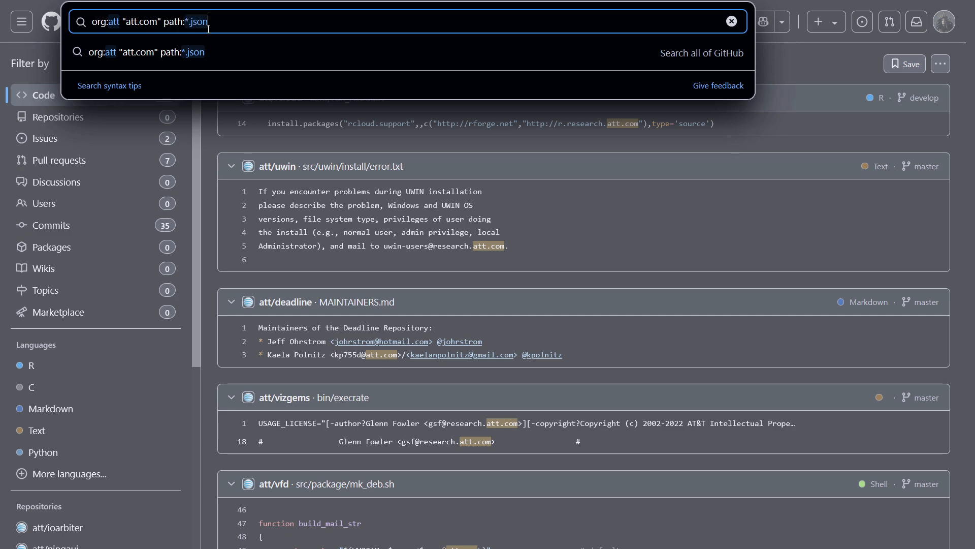
mouse_move(251, 19)
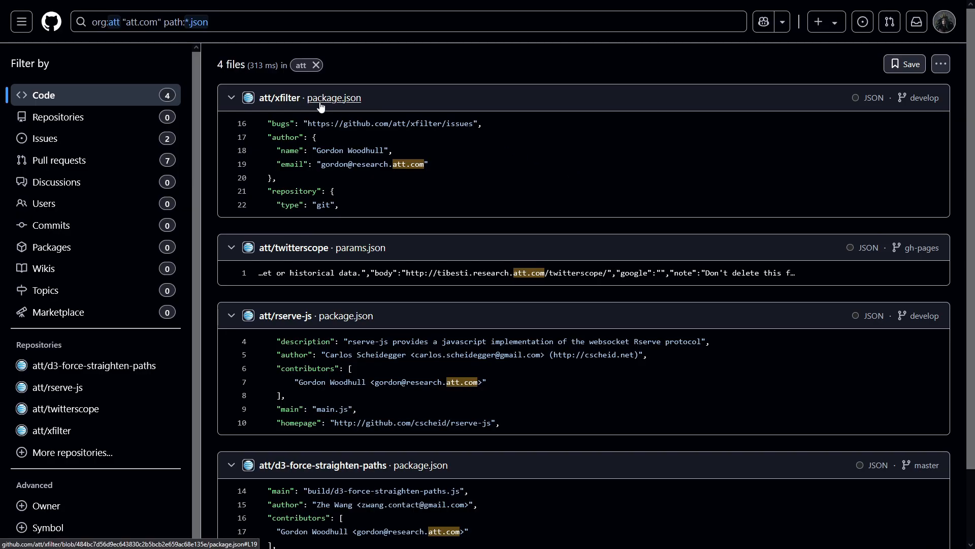
mouse_move(279, 98)
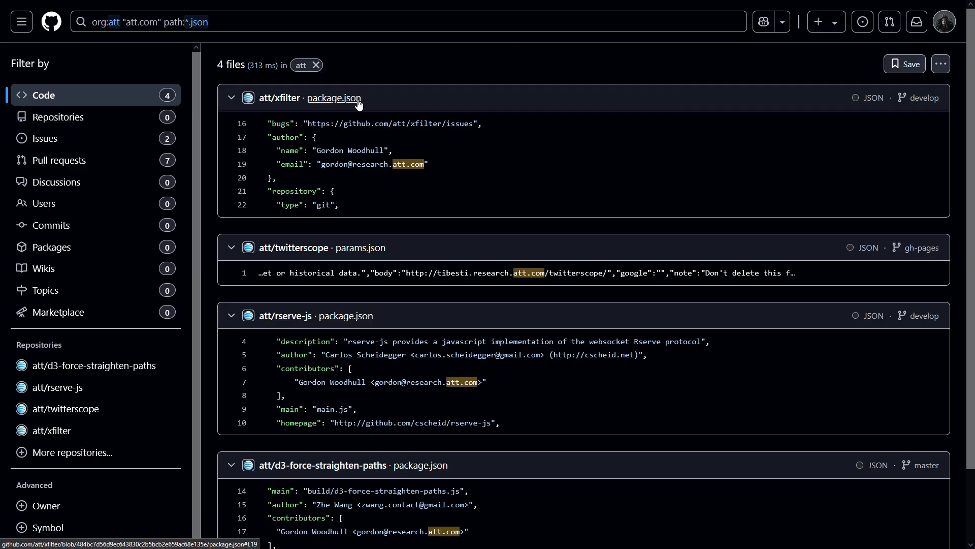
double_click(370, 163)
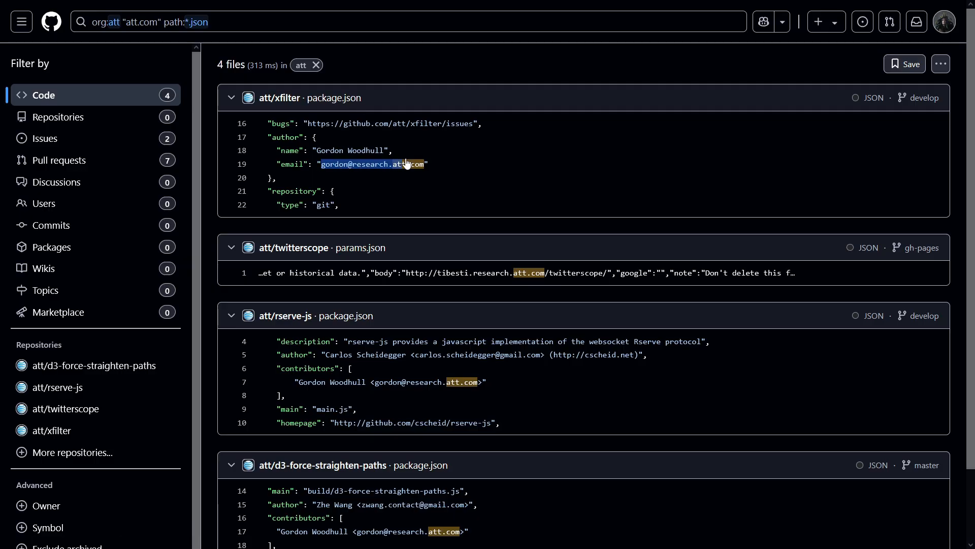
scroll(down, 3)
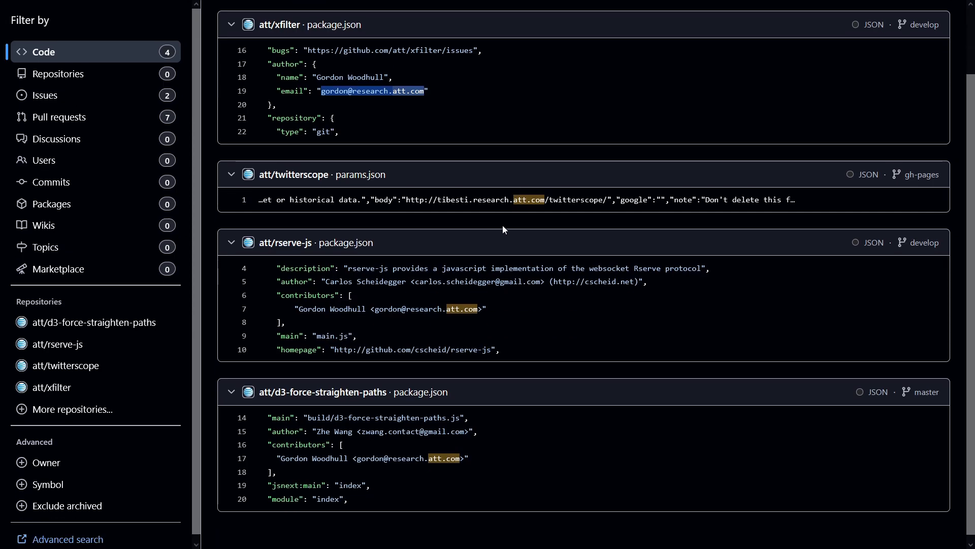
mouse_move(381, 278)
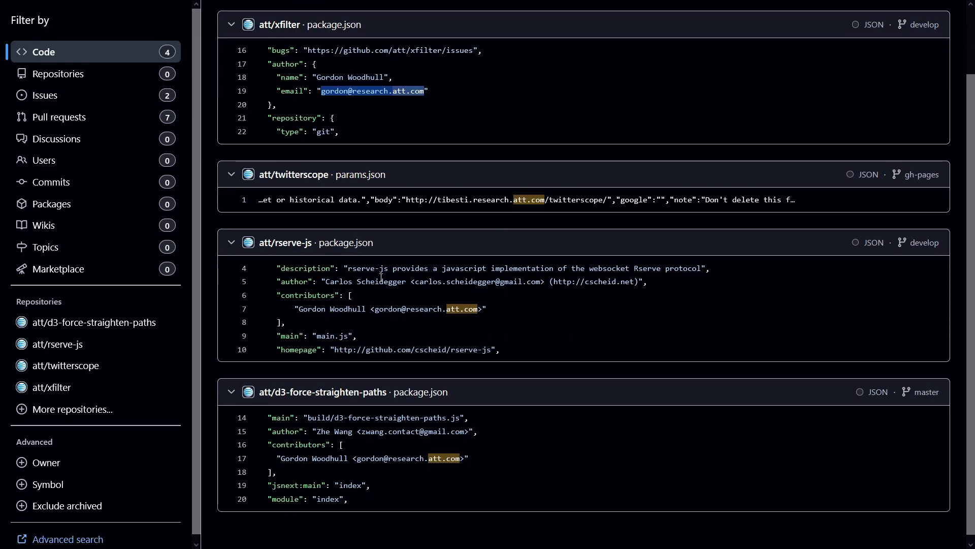
scroll(down, 3)
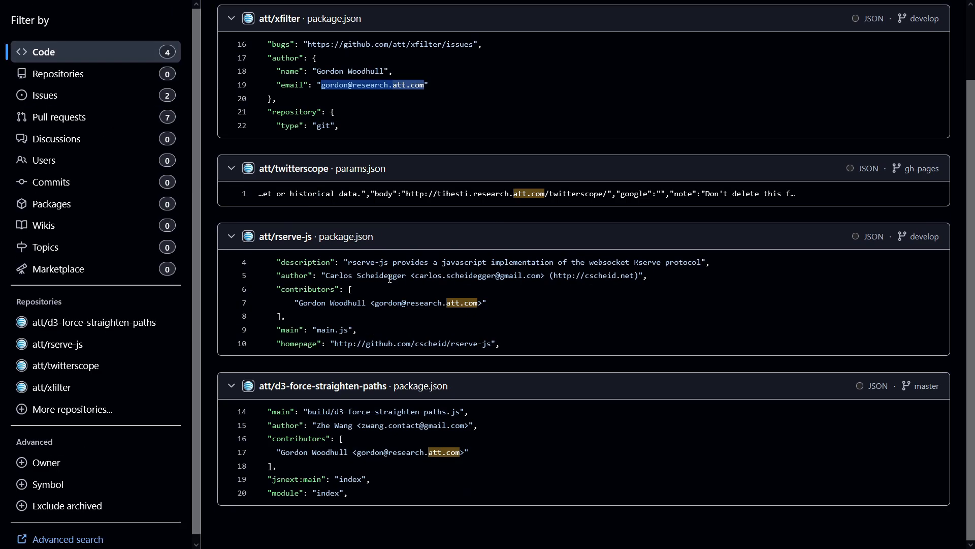
mouse_move(606, 519)
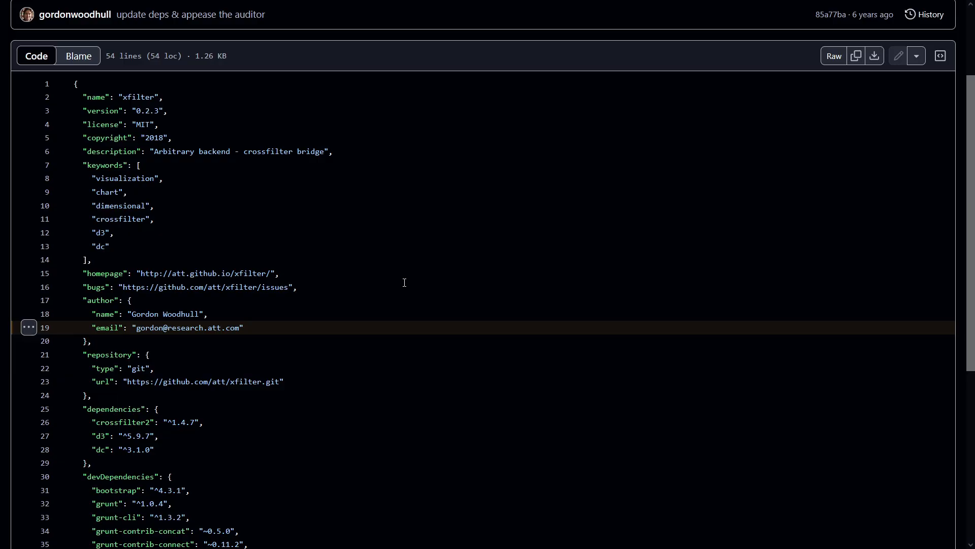
- Scroll the xfilter package.json results to read the author and repository details
scroll(down, 3)
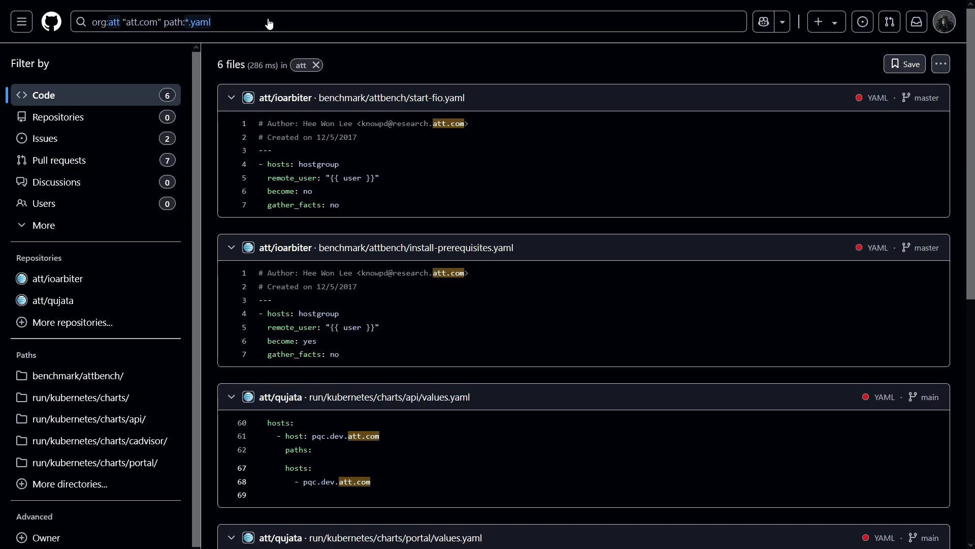
mouse_move(415, 114)
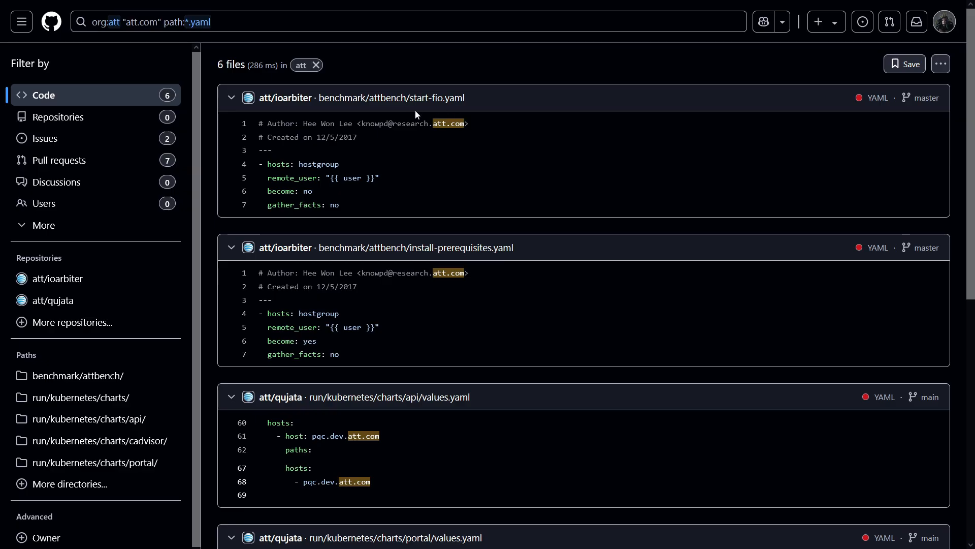
mouse_move(390, 98)
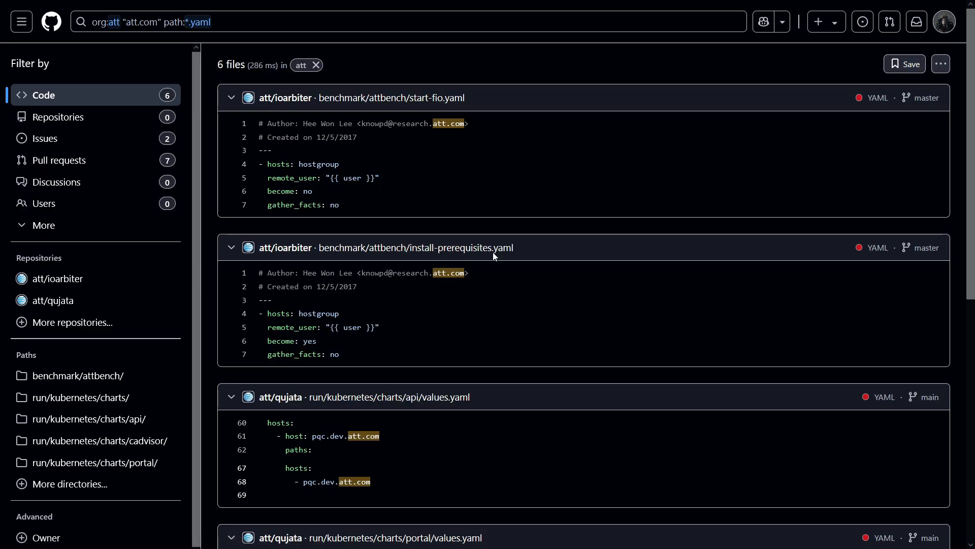
- Scroll through the six .yaml matches showing the research.att.com email and pqc.dev hosts
scroll(down, 3)
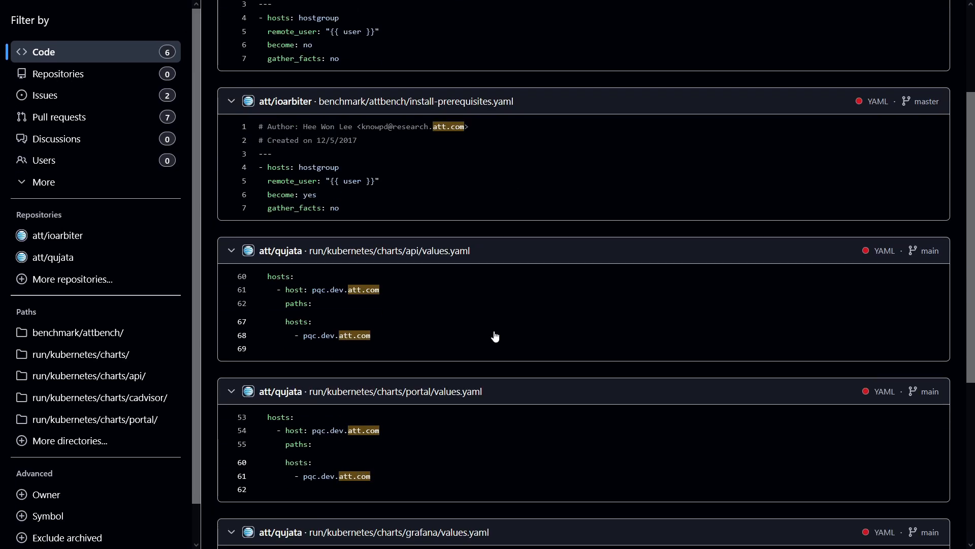
scroll(down, 3)
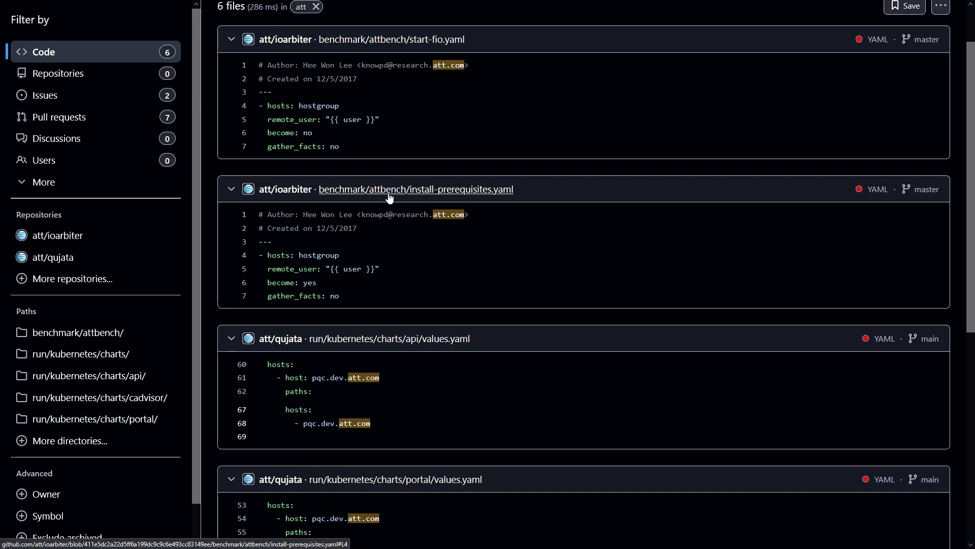
scroll(down, 3)
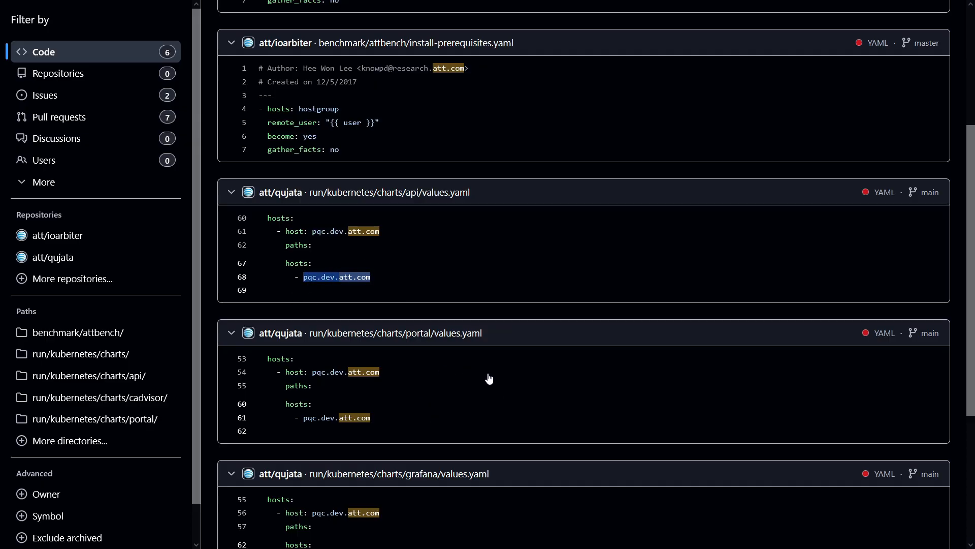
scroll(down, 3)
text(org:att "sk_live_")
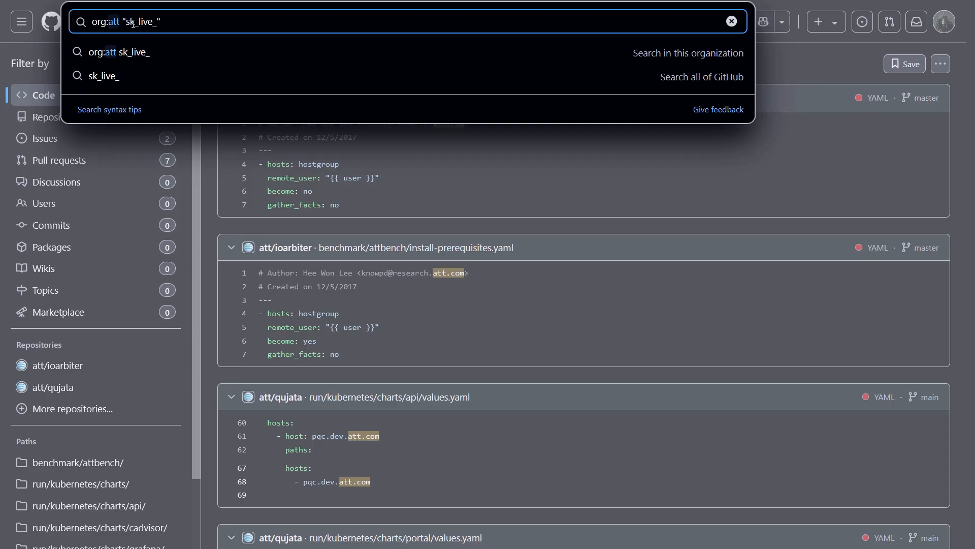
mouse_move(169, 16)
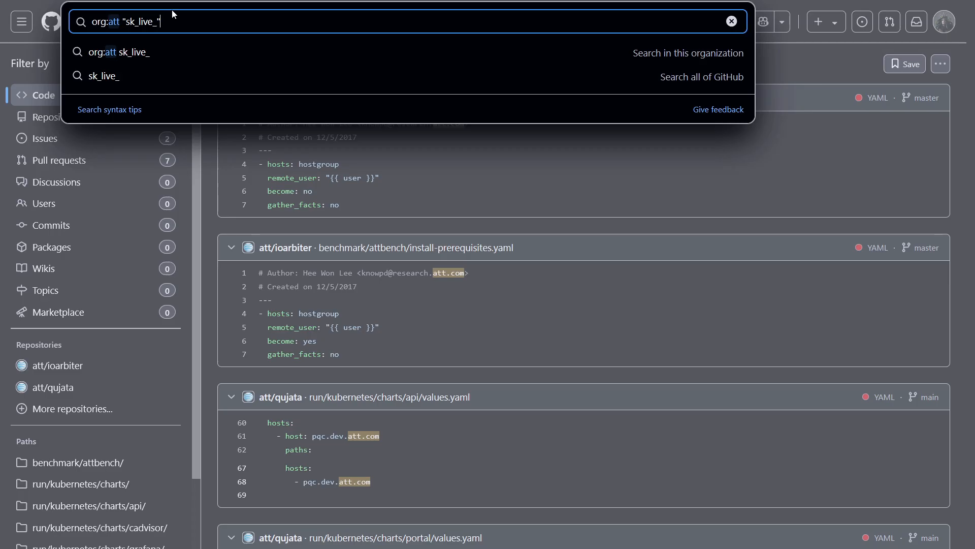
mouse_move(195, 23)
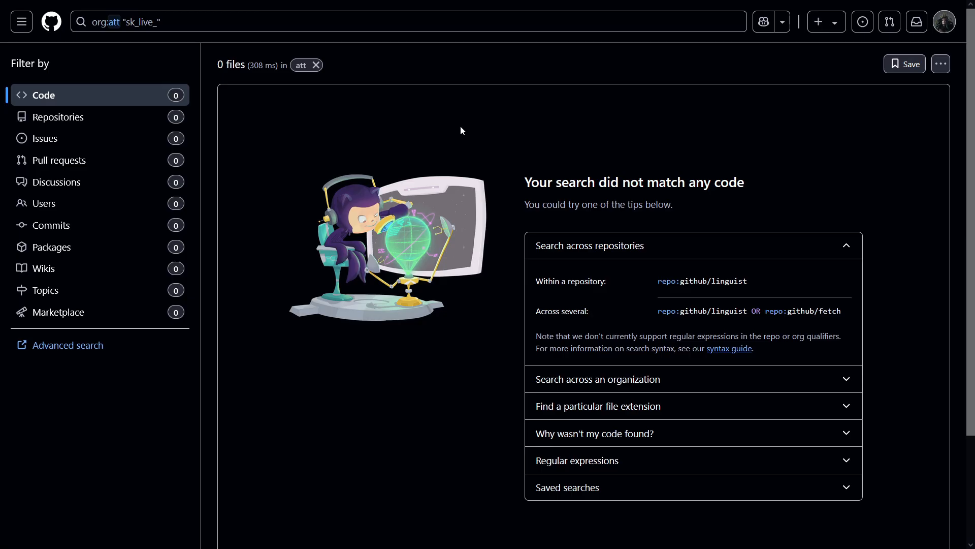
mouse_move(349, 91)
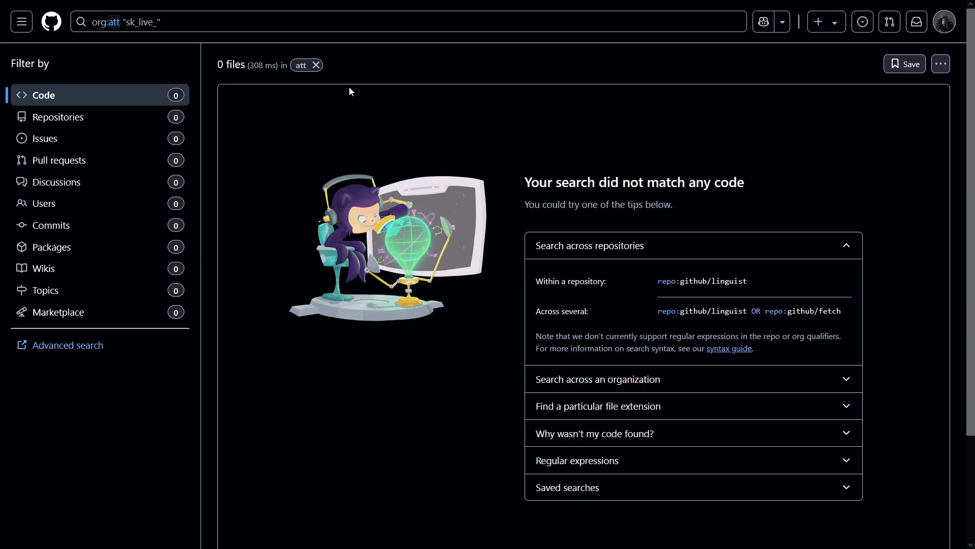
mouse_move(272, 91)
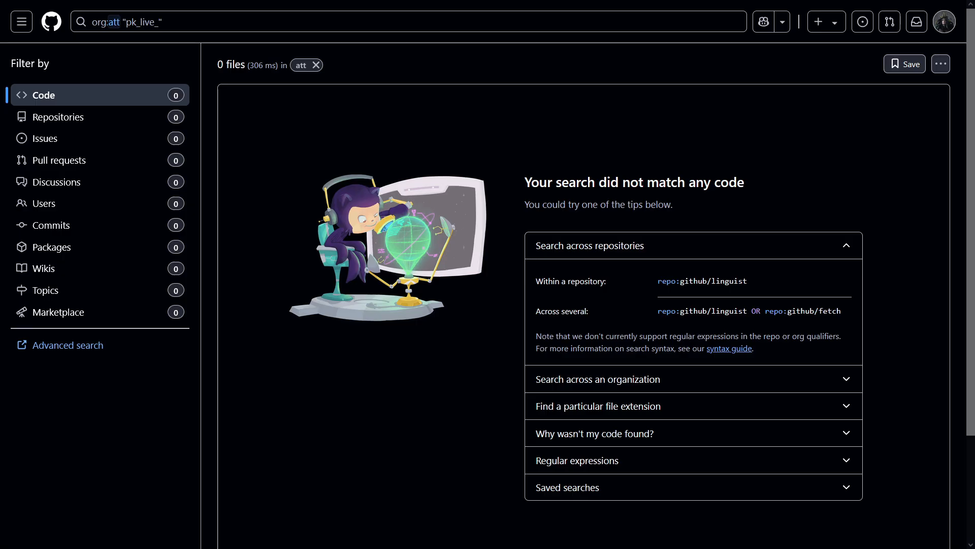
mouse_move(216, 81)
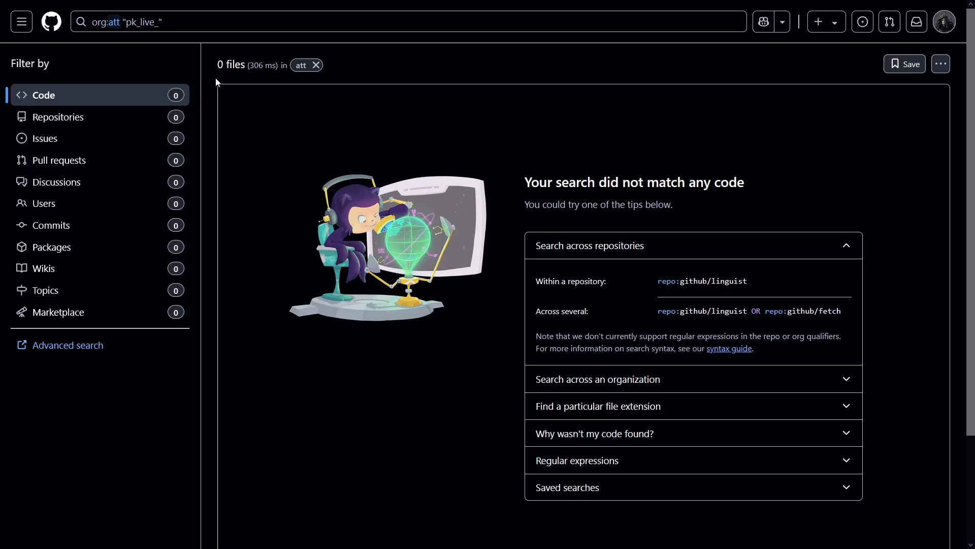
mouse_move(633, 224)
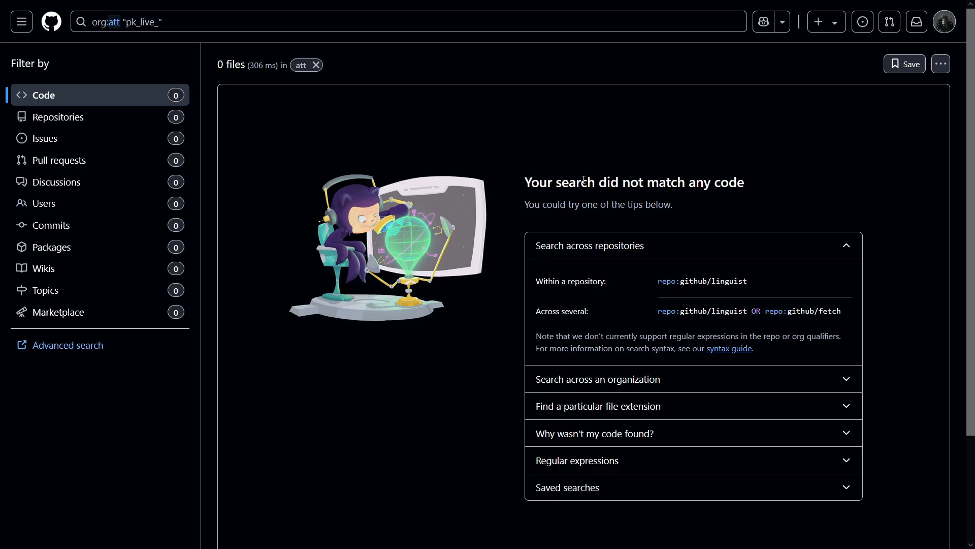
mouse_move(312, 110)
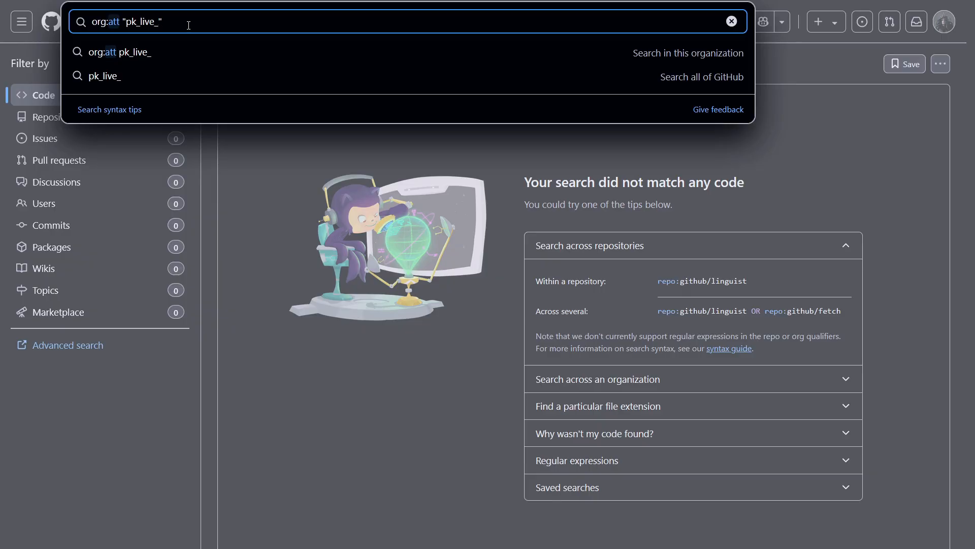
- Replace the query term with AWS_ACCESS_SECRET_KEY for the att organization
text(AWS_ACCESS_SECRET_KEY)
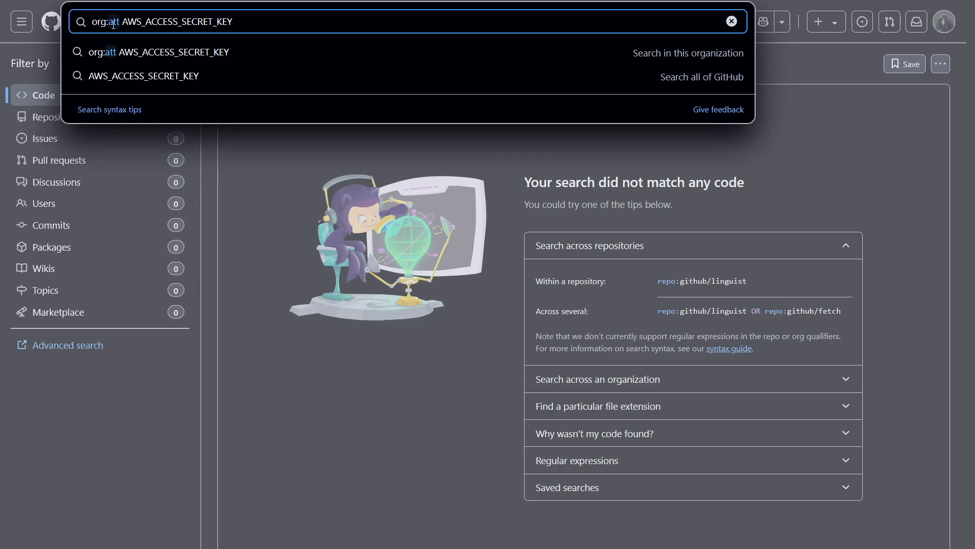
double_click(154, 22)
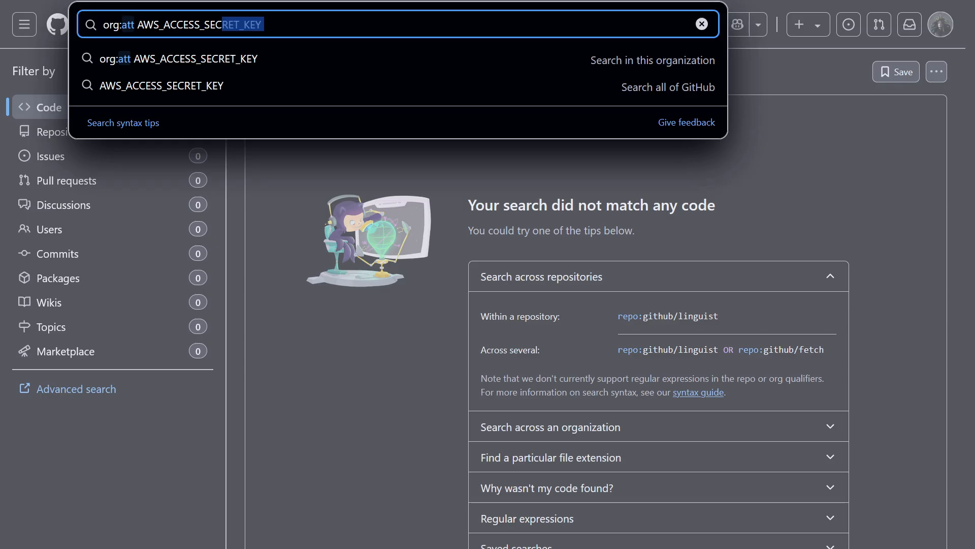
mouse_move(340, 85)
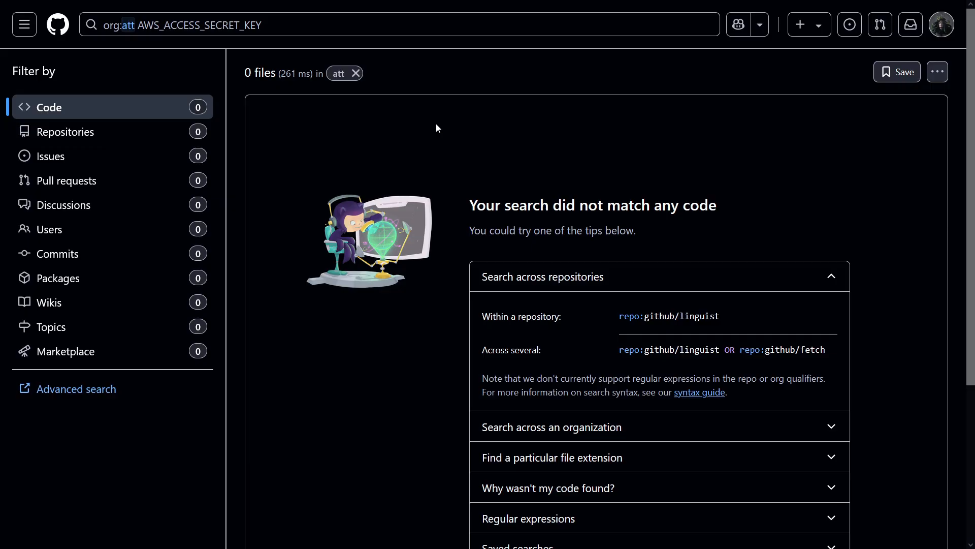
mouse_move(609, 217)
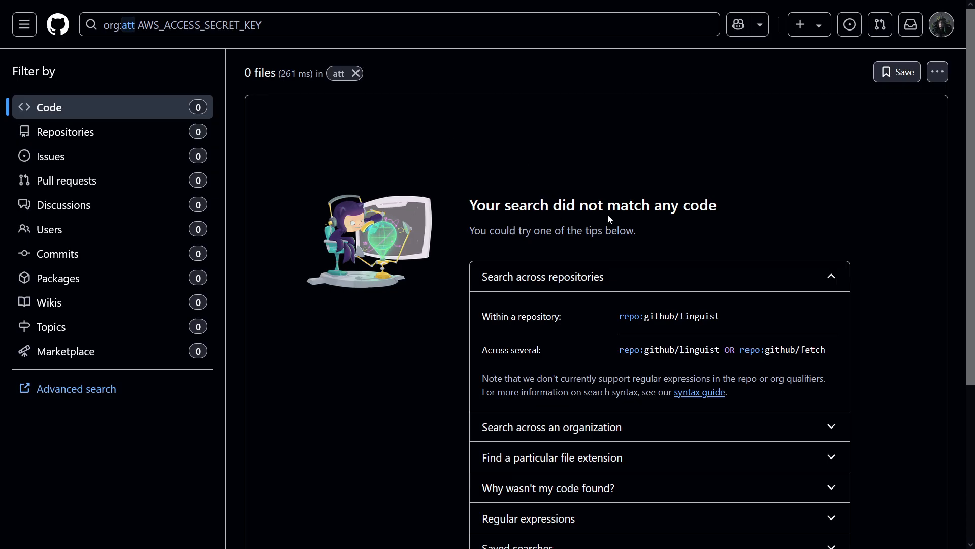
mouse_move(609, 220)
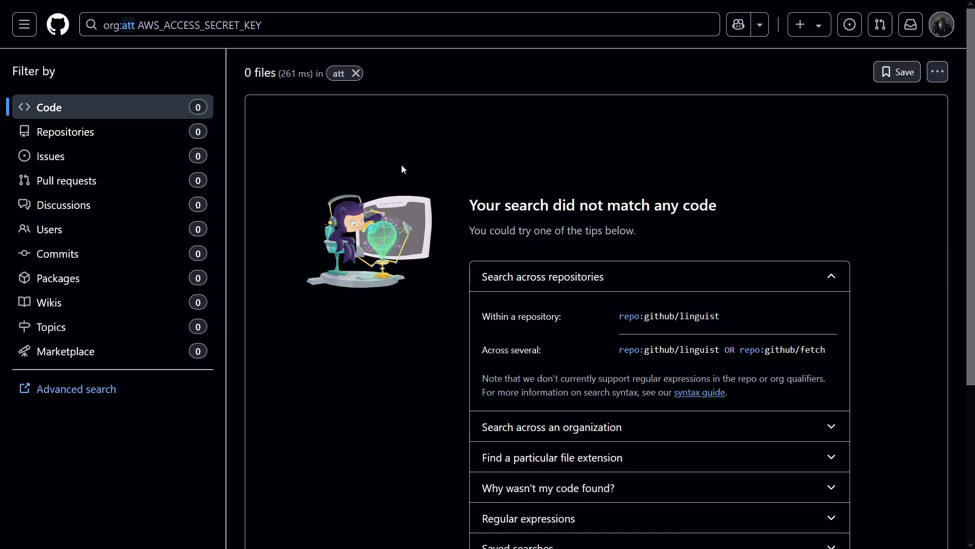
- Search org:att "sk-" "openai" and highlight a match among the 20 autogen files
click(398, 24)
text(org:att "sk-" "openai")
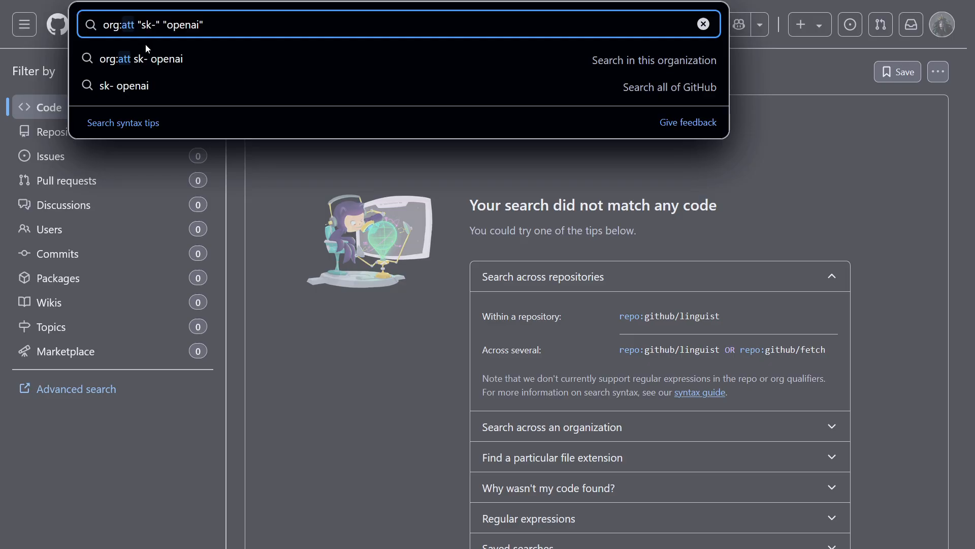
mouse_move(144, 37)
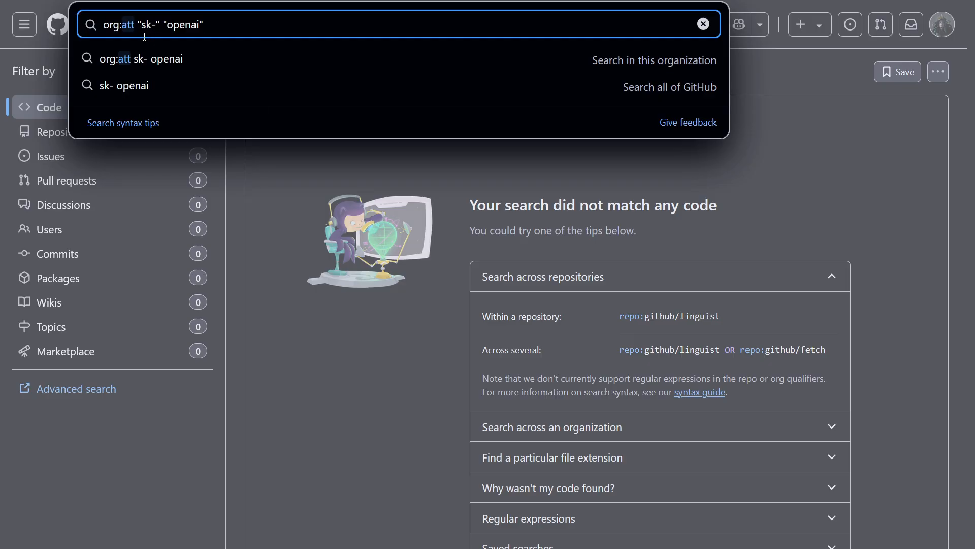
double_click(146, 25)
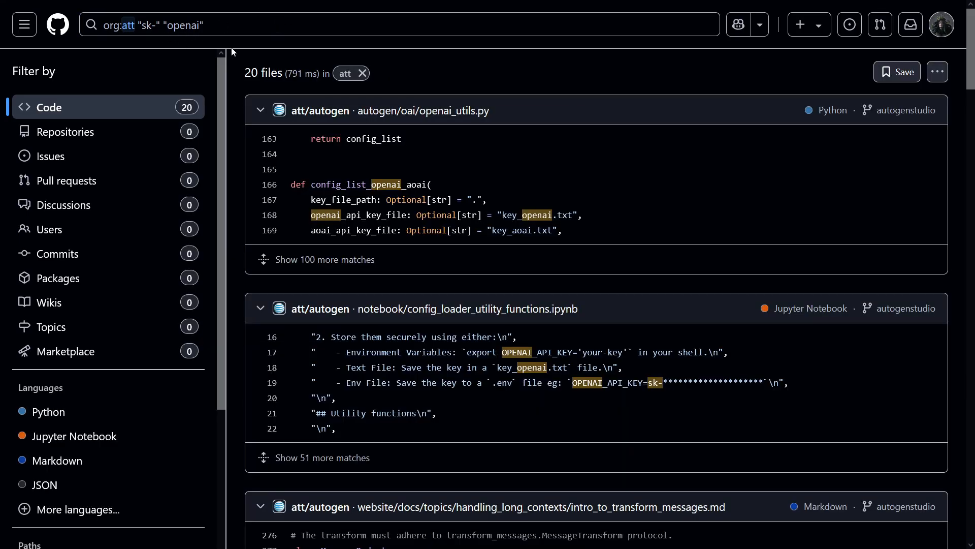
mouse_move(552, 191)
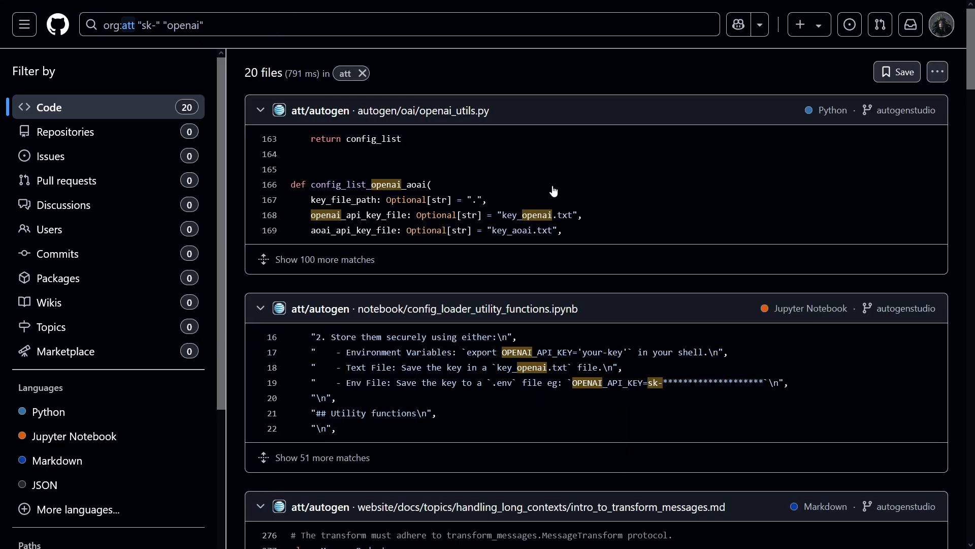
mouse_move(506, 137)
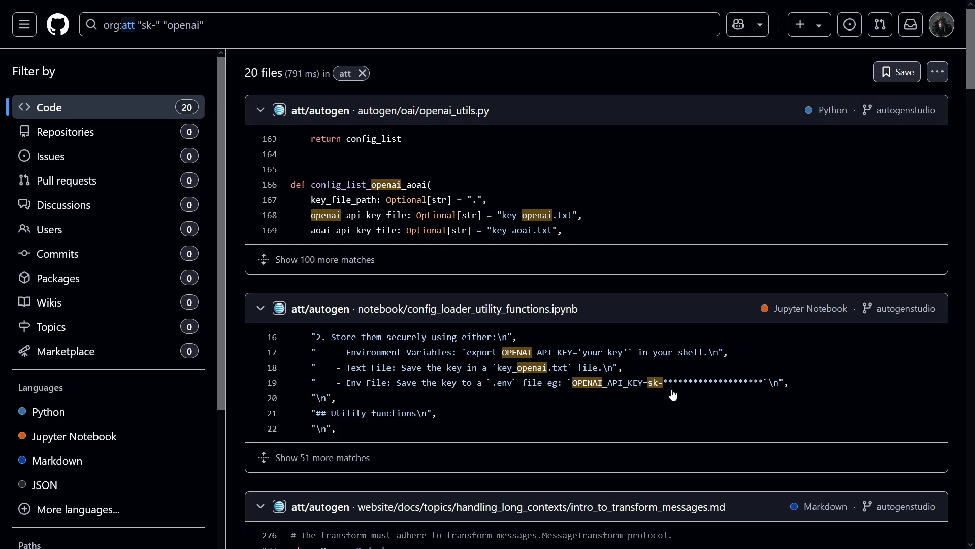
mouse_move(538, 331)
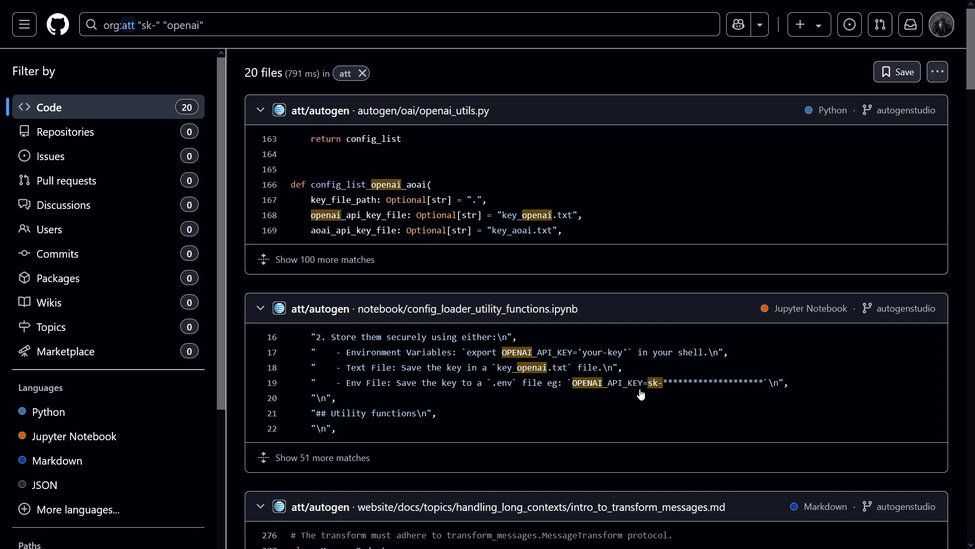
drag(572, 383, 782, 383)
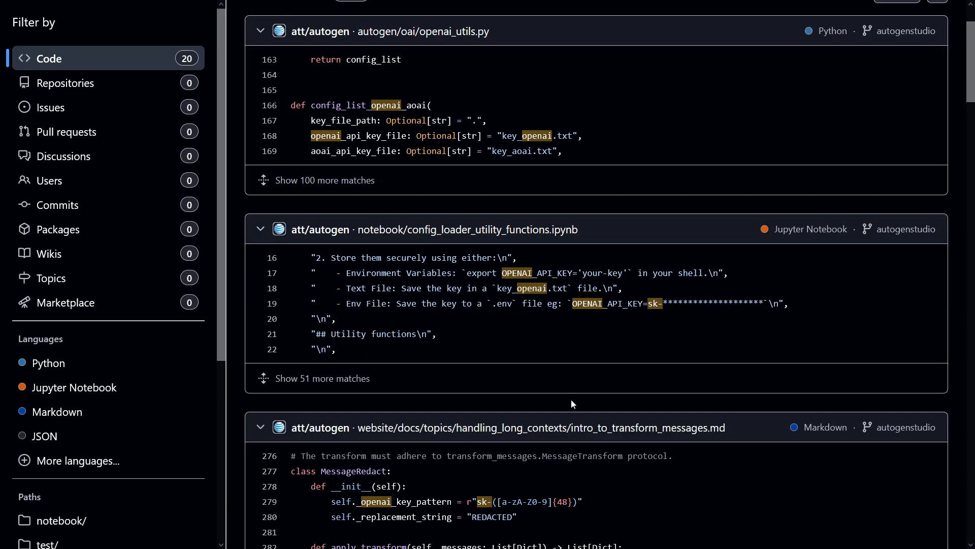
scroll(down, 3)
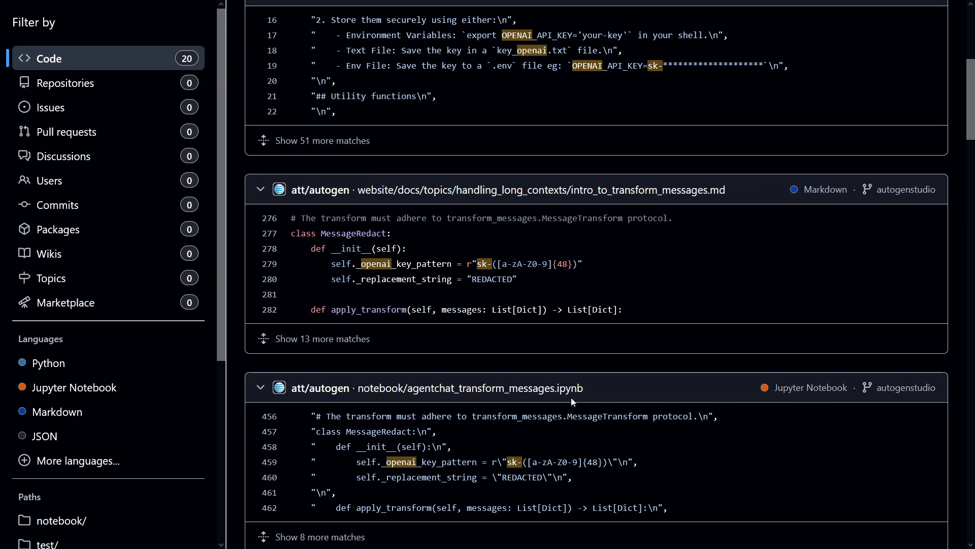
scroll(down, 3)
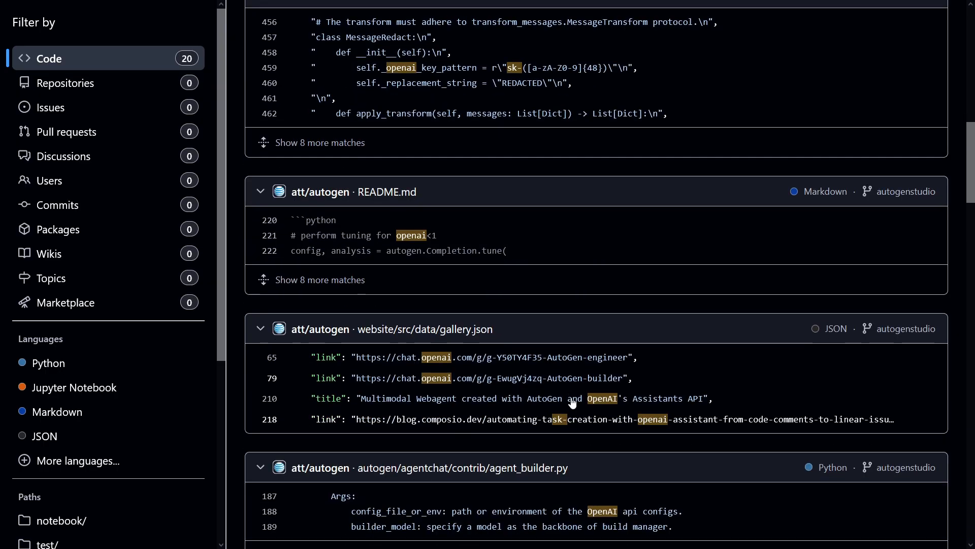
scroll(down, 3)
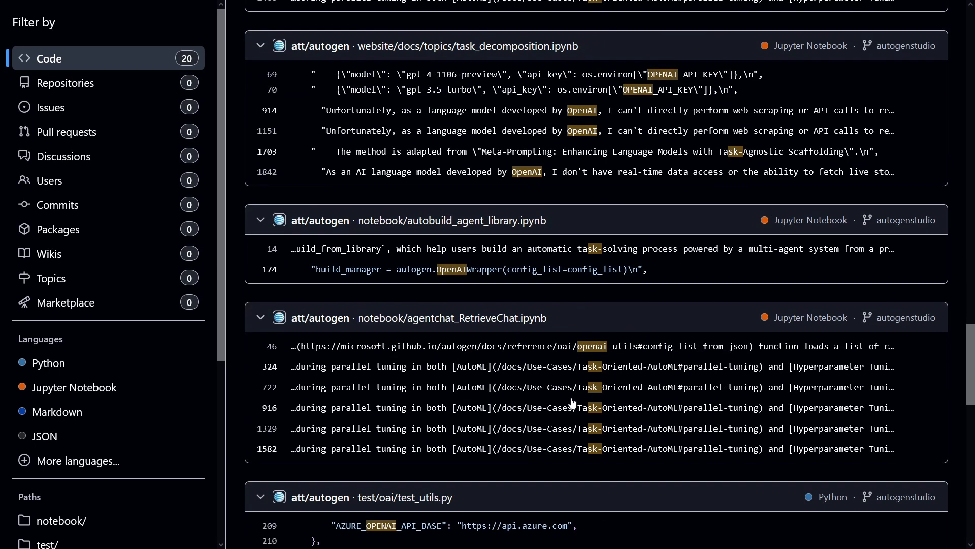
scroll(down, 3)
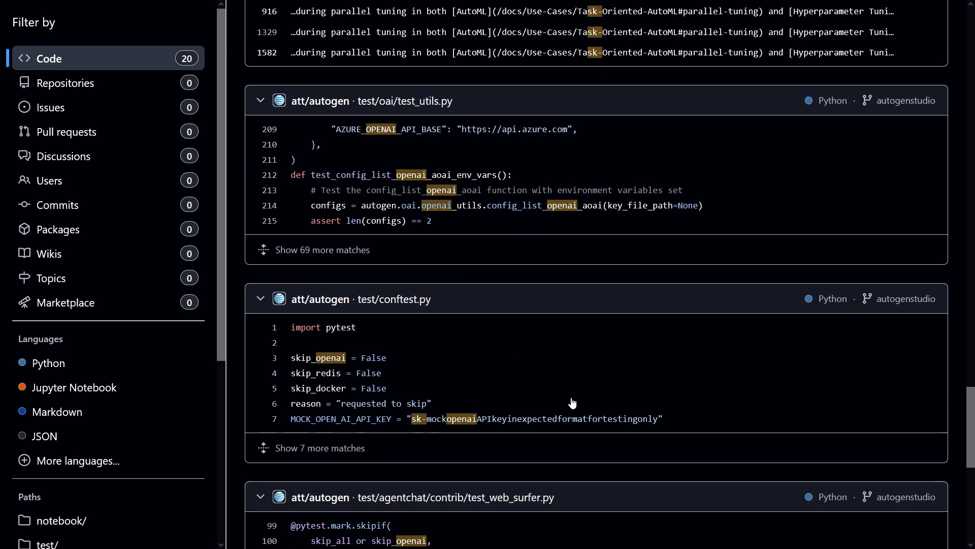
scroll(down, 3)
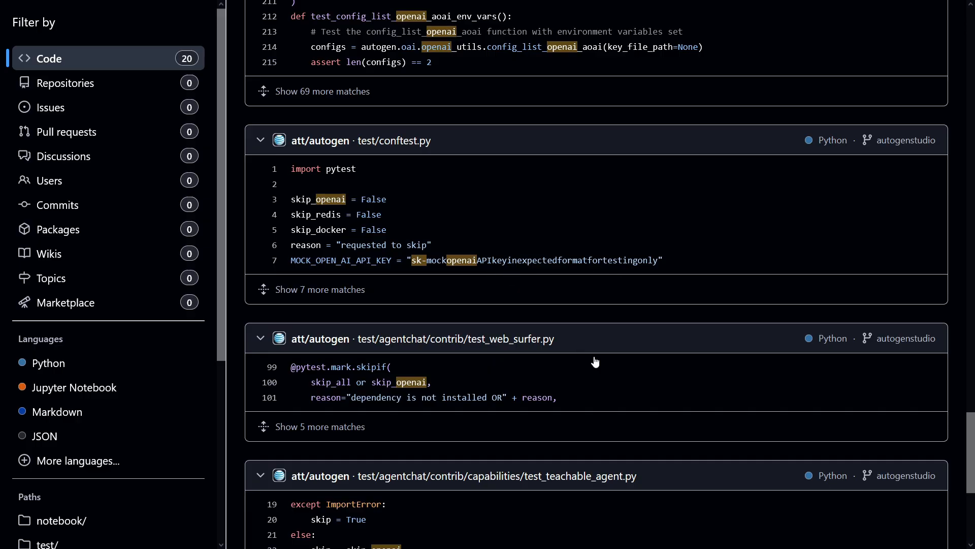
scroll(down, 3)
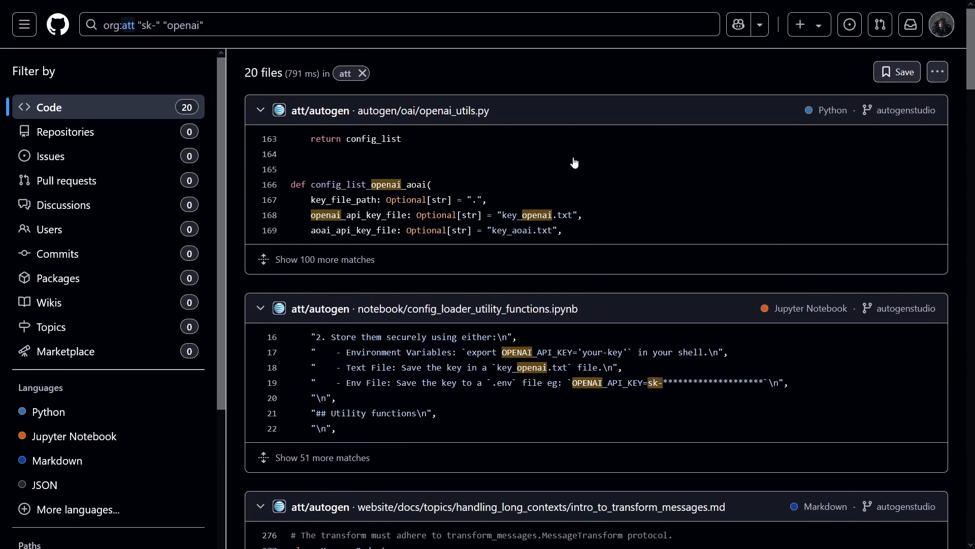
mouse_move(524, 185)
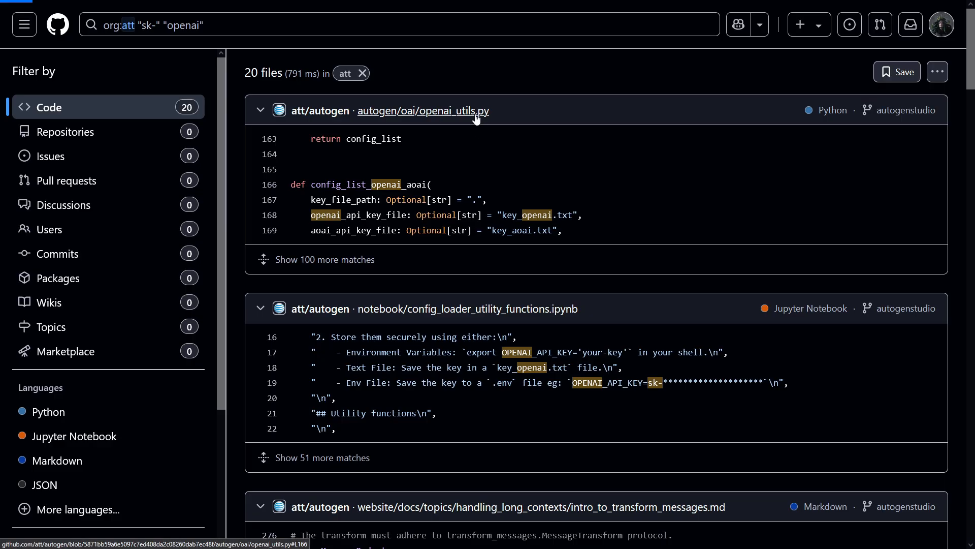
- View the full autogen/oai/openai_utils.py file, then return to the results to edit the query
click(422, 111)
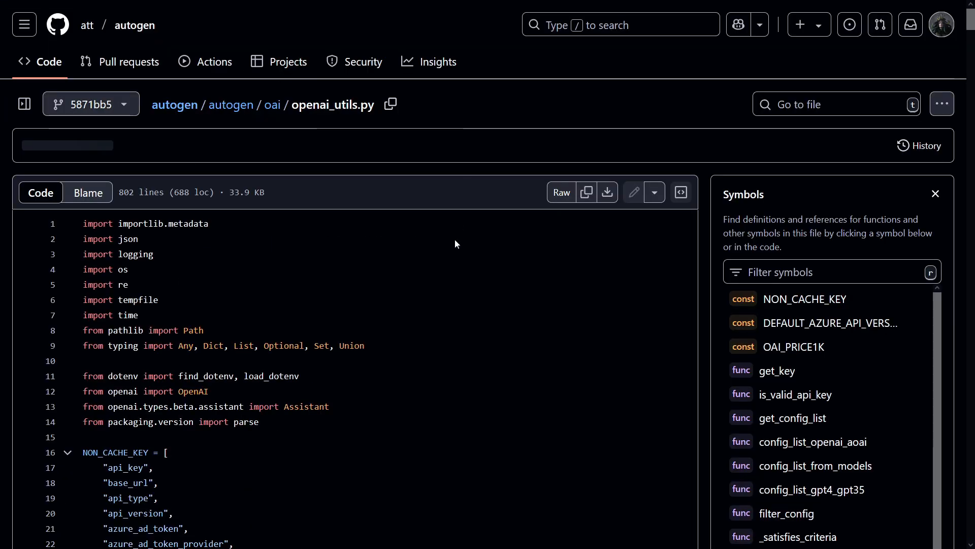
click(811, 441)
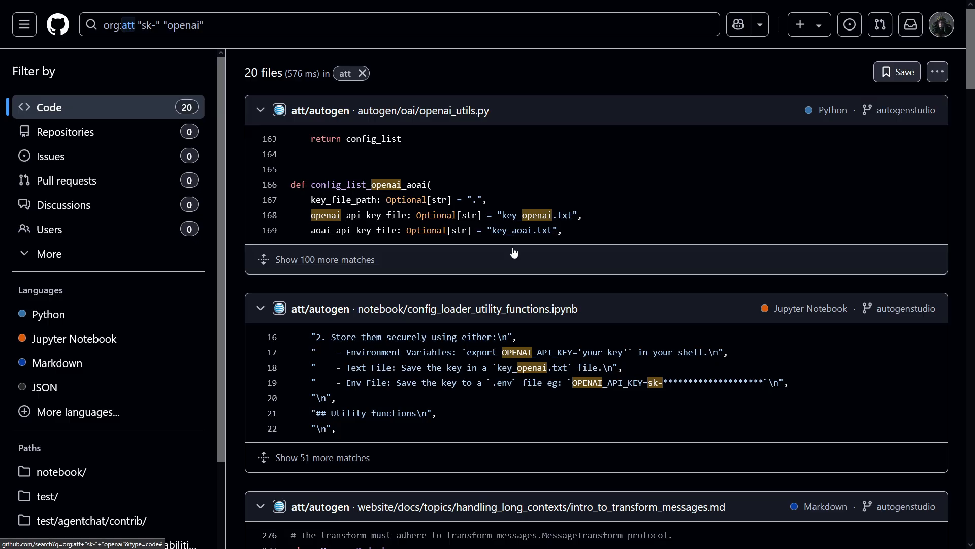
click(399, 25)
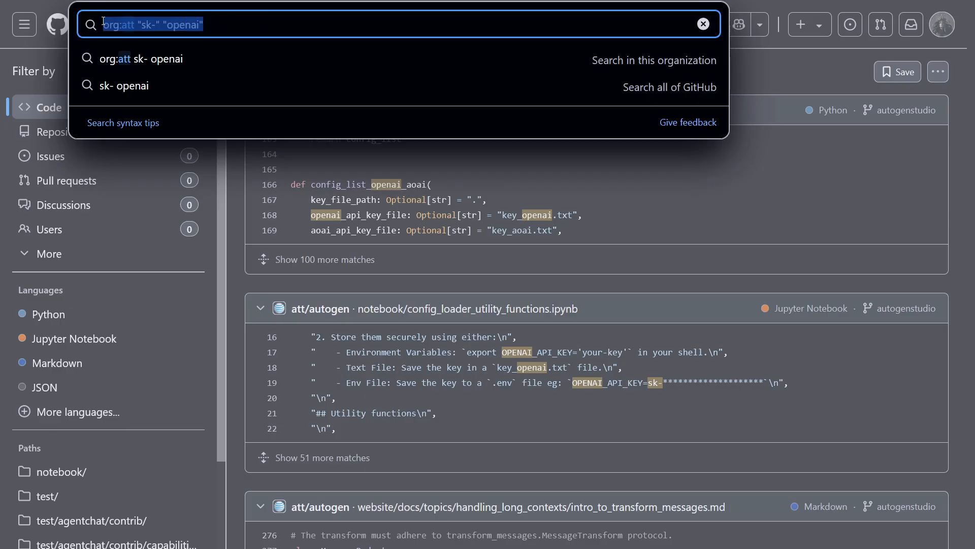
- Try org:att filename:.env, then run the suggested path:**/.env query listing three qujata .env files
text(org:att filename:.env)
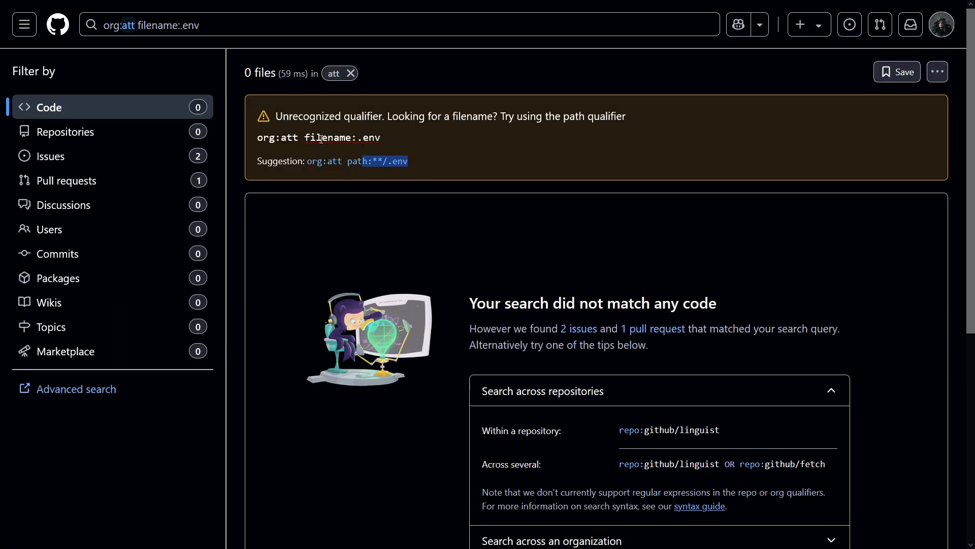
drag(274, 116, 408, 161)
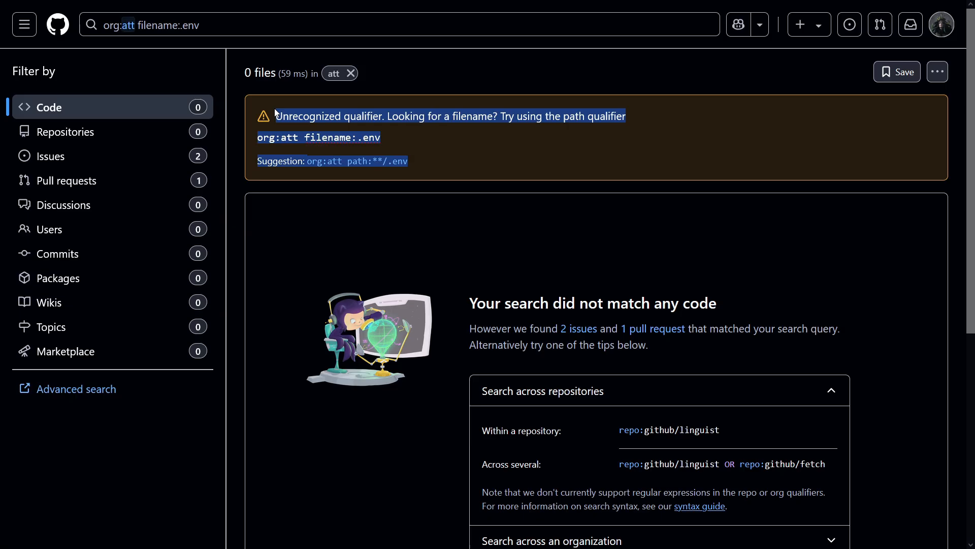
click(318, 174)
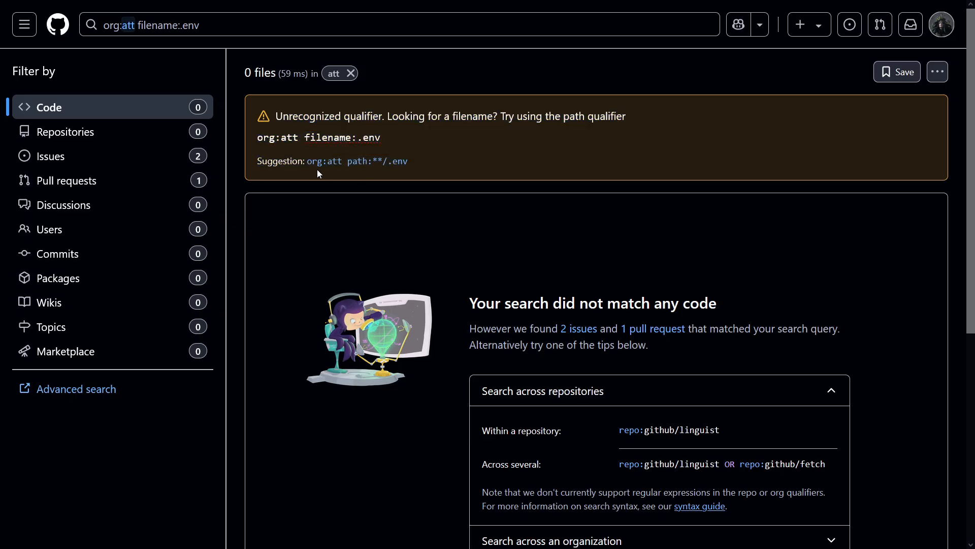
mouse_move(357, 161)
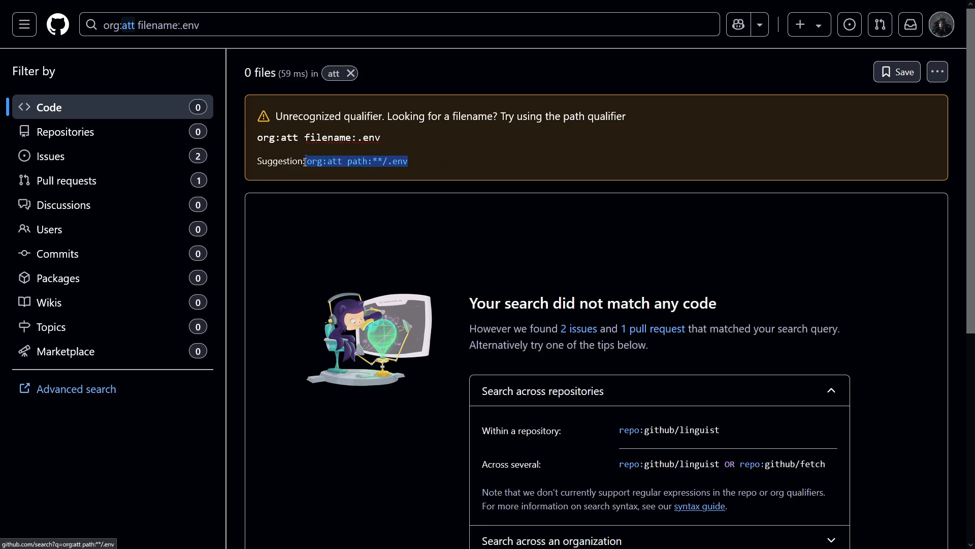
click(398, 25)
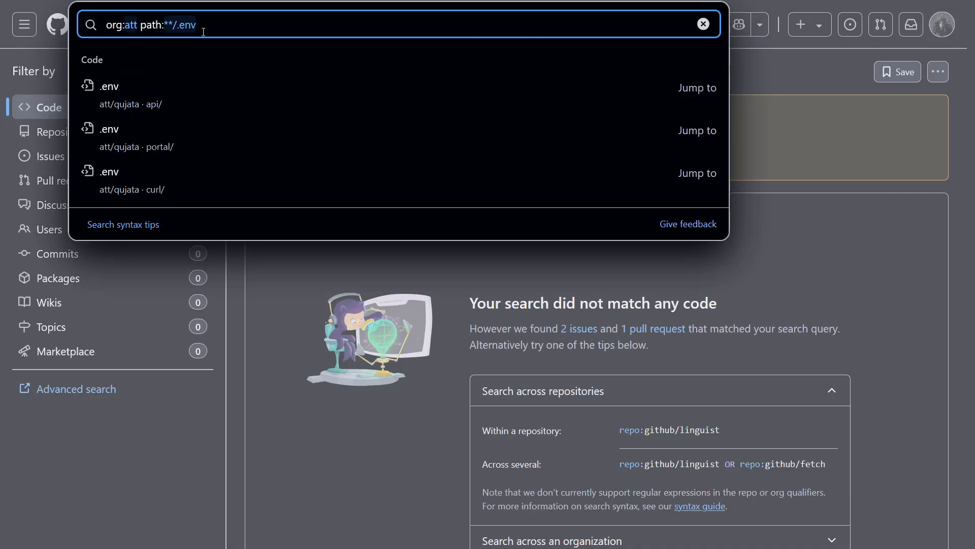
key(Enter)
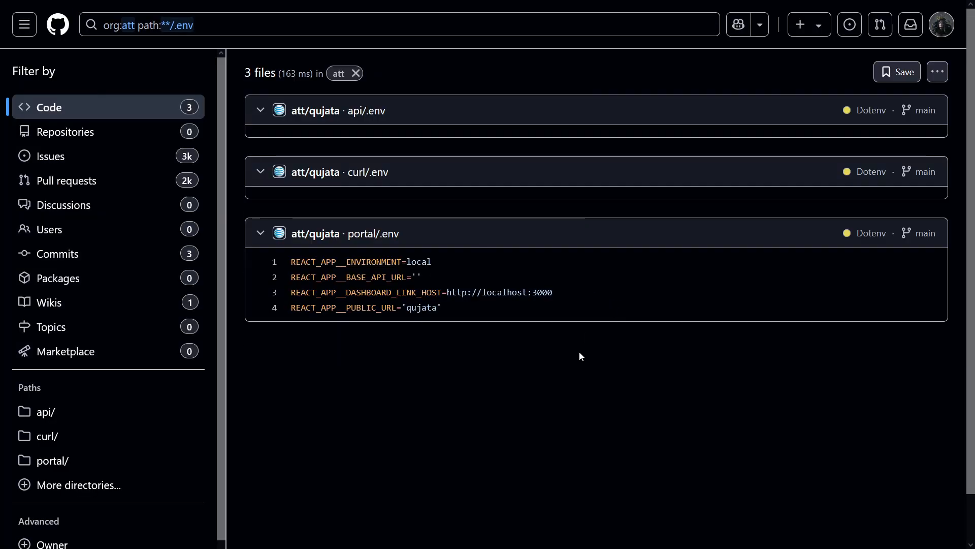
mouse_move(552, 350)
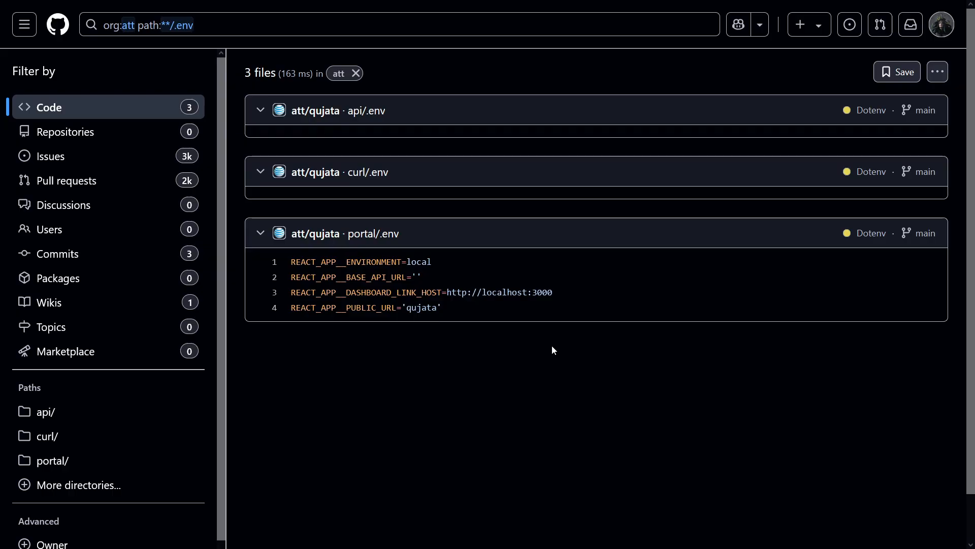
mouse_move(409, 238)
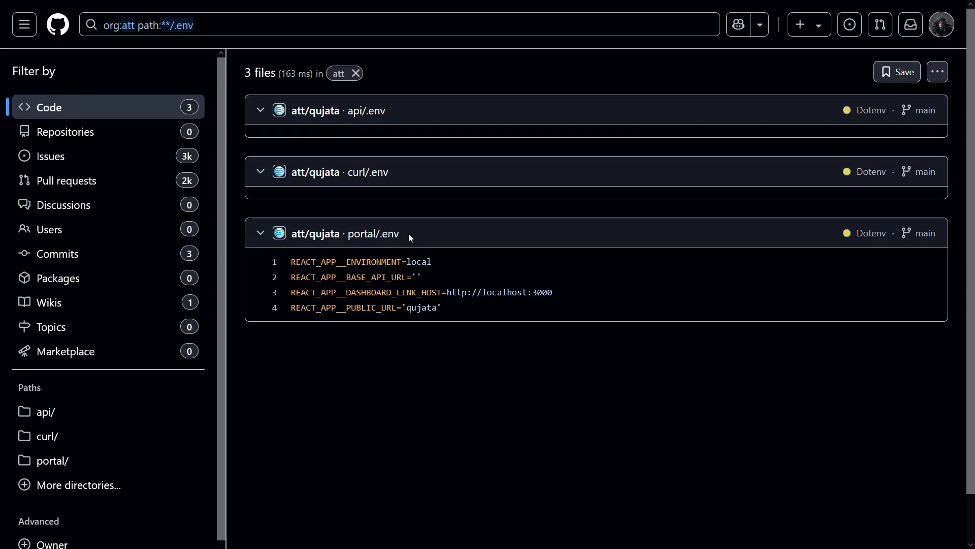
mouse_move(416, 287)
text(local.)
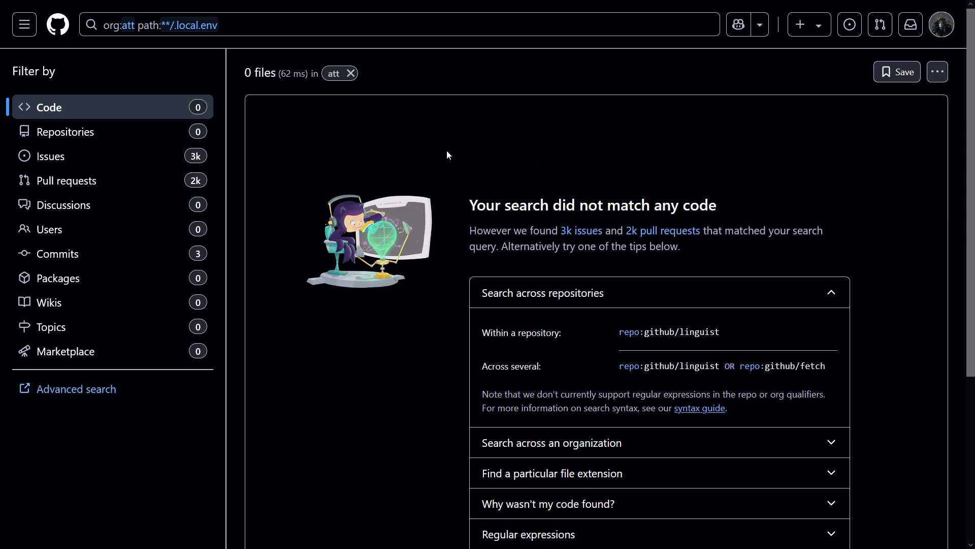
- Search org:att for path:**/.config (no hits), then path:**/config giving three files
click(398, 24)
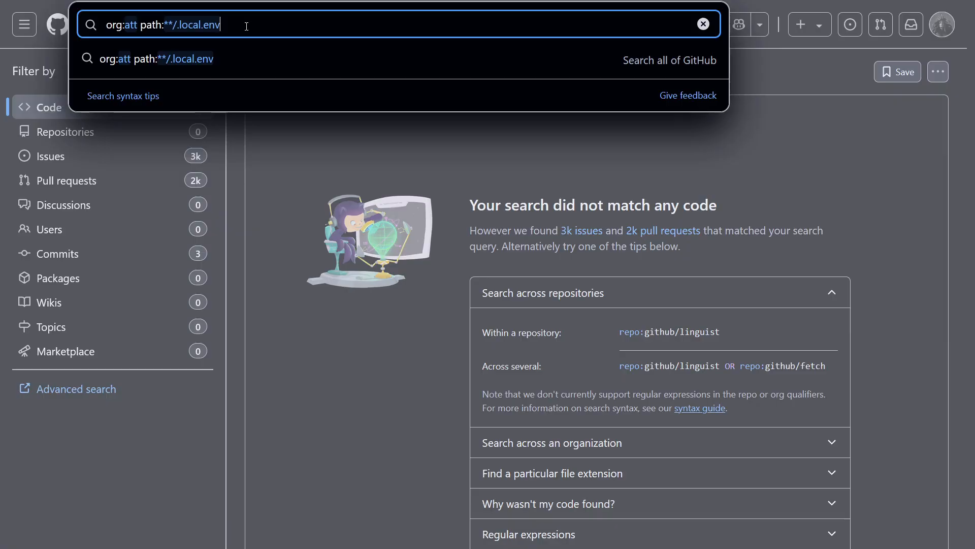
key(Backspace)
text(config)
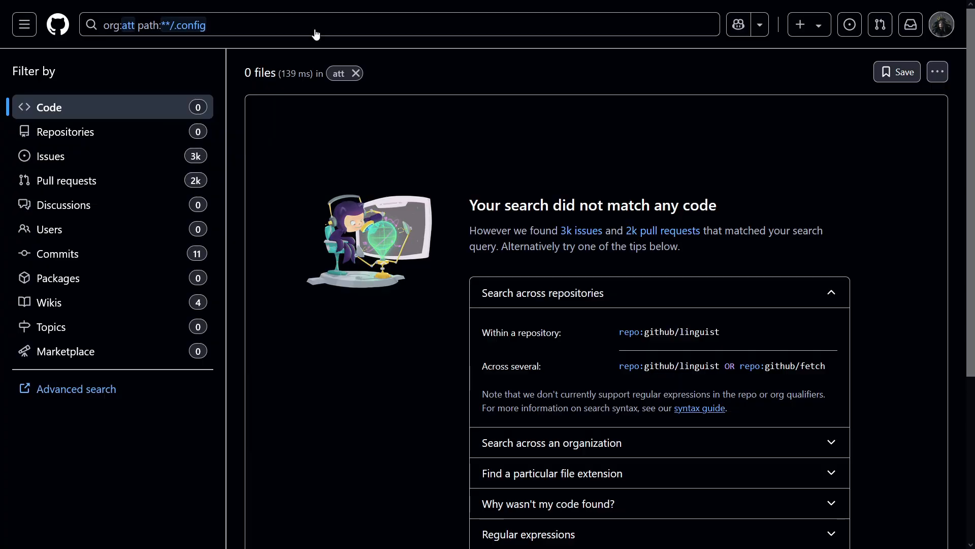
click(398, 25)
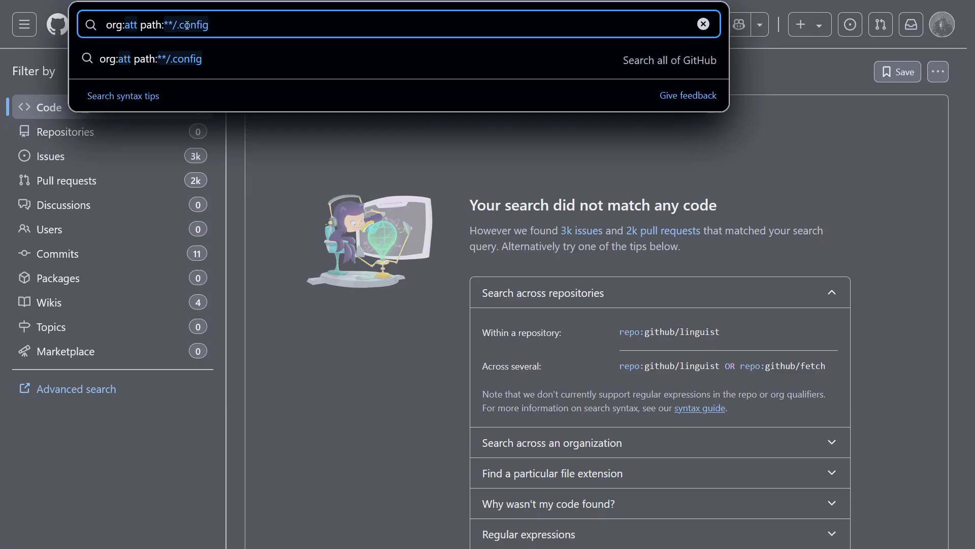
key(Backspace)
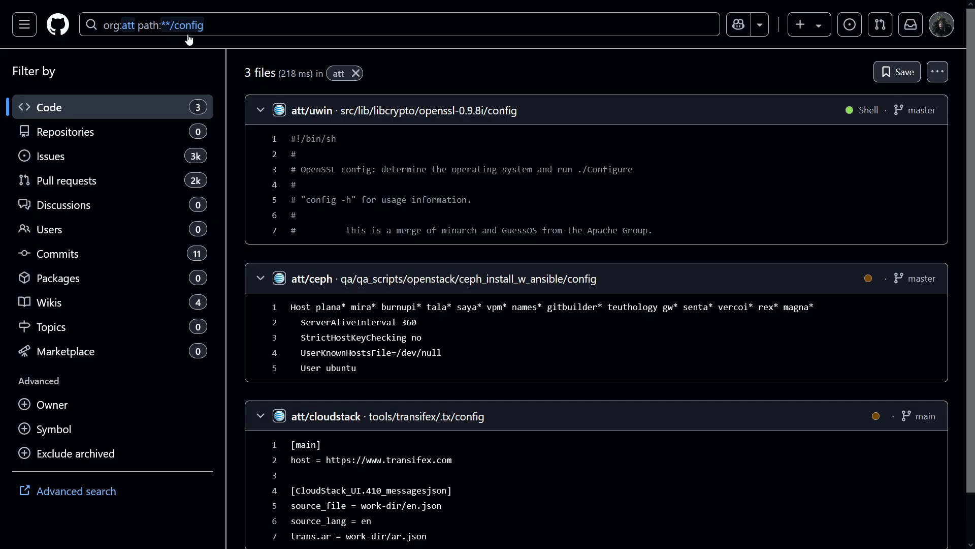
mouse_move(180, 36)
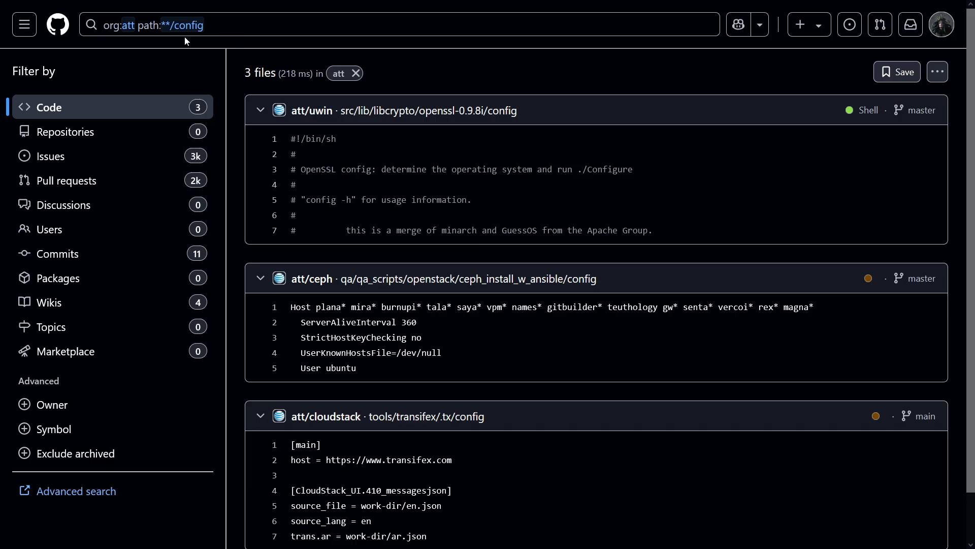
mouse_move(261, 109)
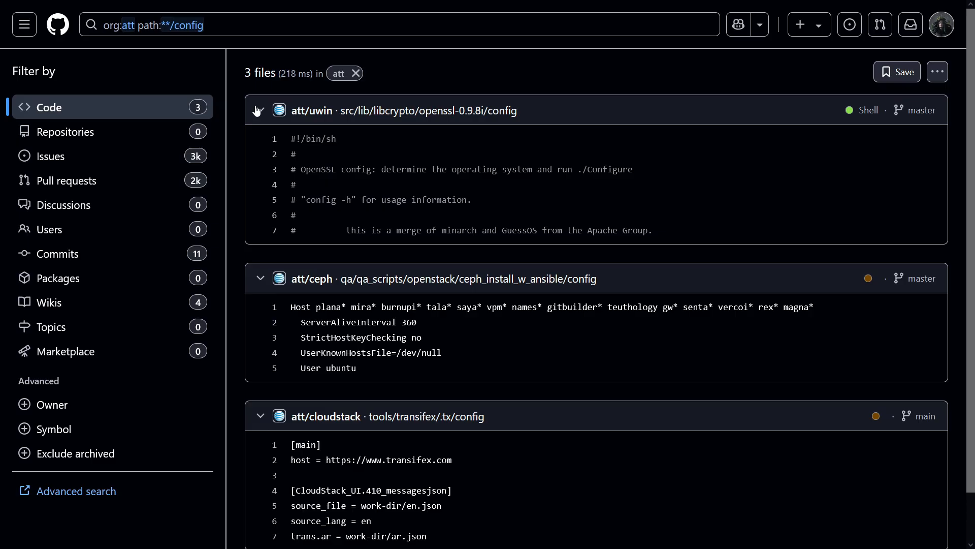
- Search org:att path:**/Dockerfile and browse the 25 matching files (rcloud, frida, autogen, DMAAP)
click(398, 24)
text(Dockerfile)
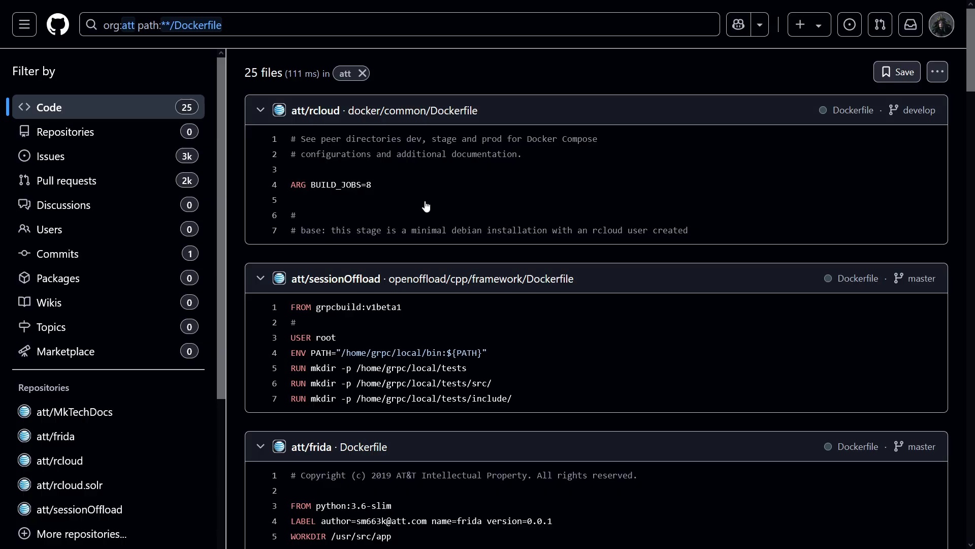
mouse_move(222, 82)
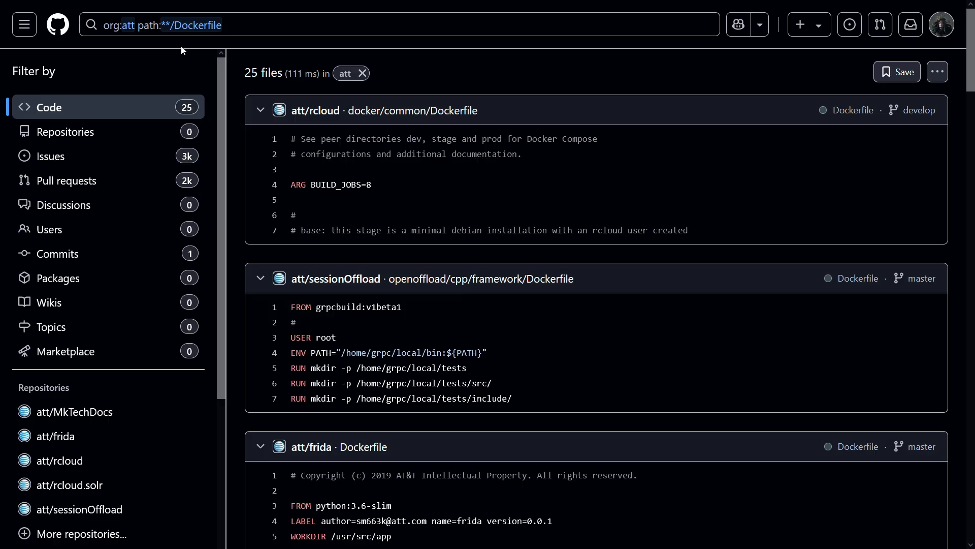
mouse_move(159, 47)
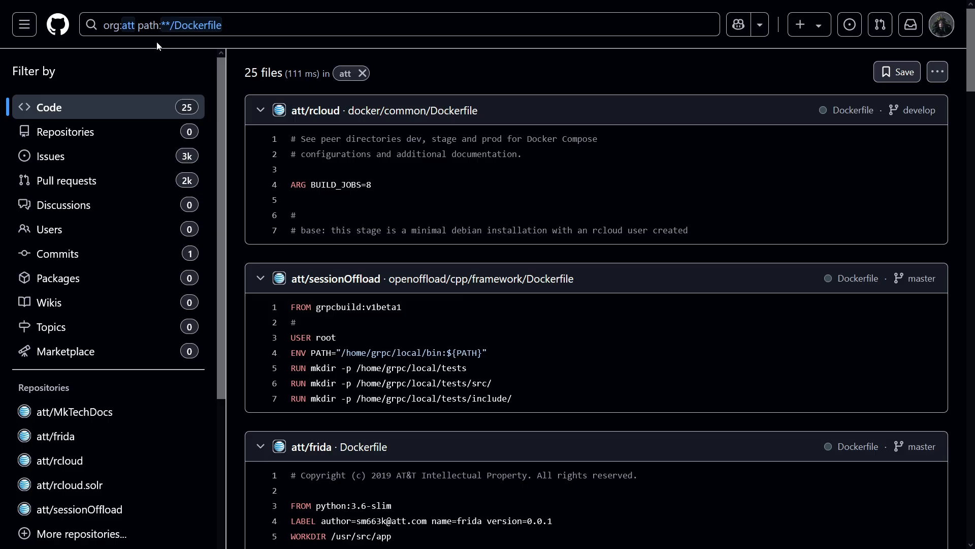
mouse_move(333, 170)
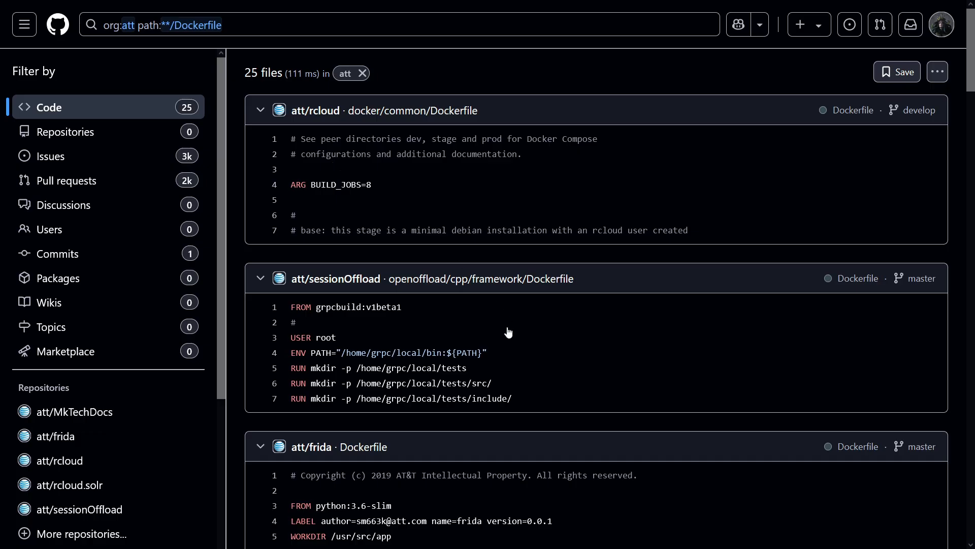
scroll(down, 3)
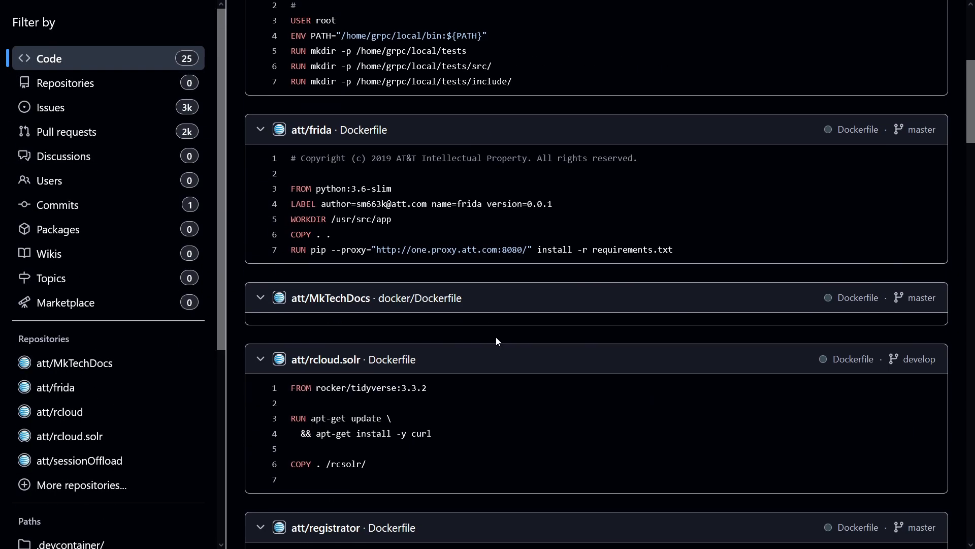
scroll(down, 3)
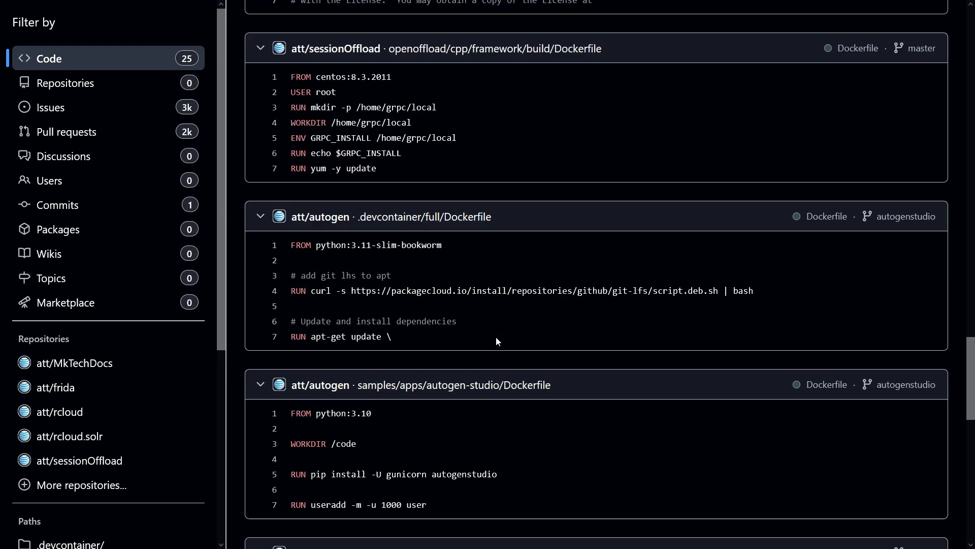
scroll(down, 3)
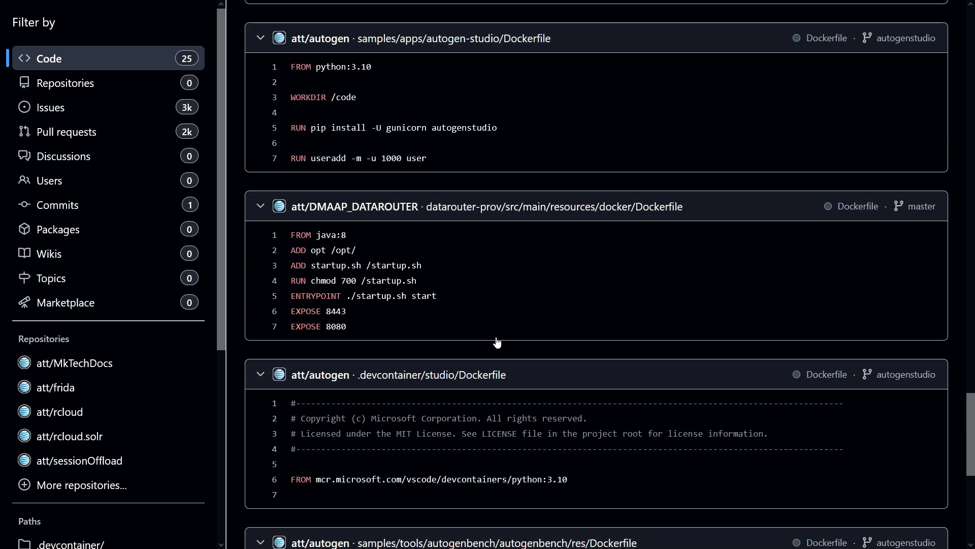
scroll(down, 3)
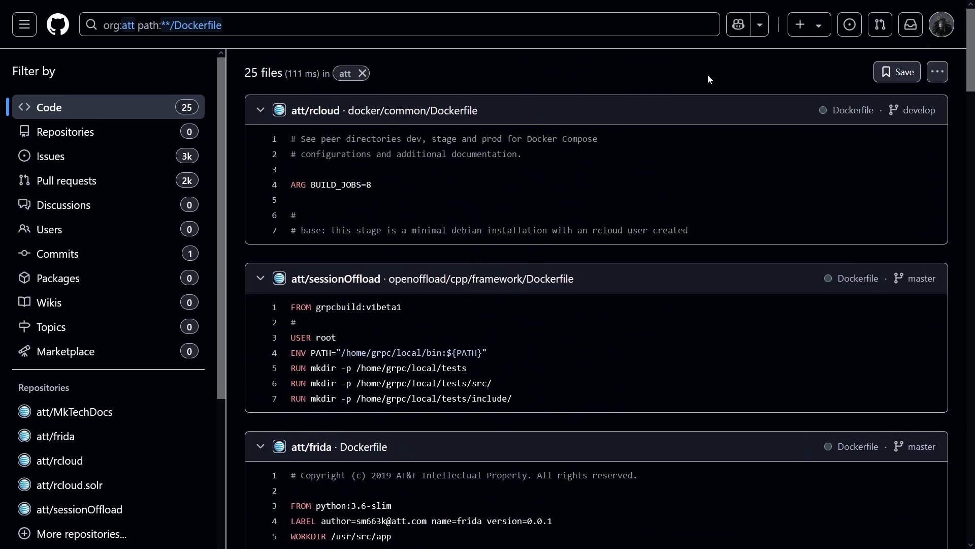
mouse_move(558, 367)
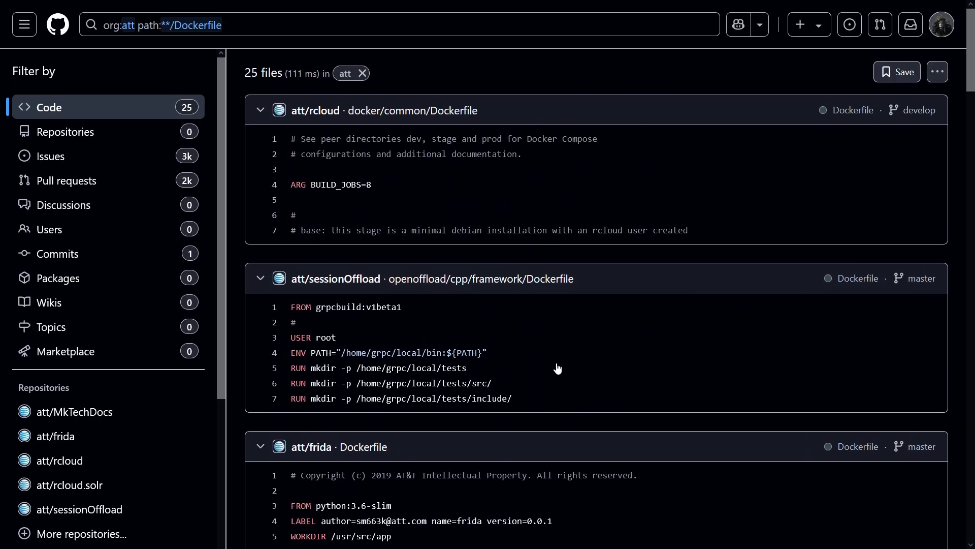
- Search org:att path:**/settings.py, review the three results and open att/ceph's settings file
click(399, 25)
text(settings.py)
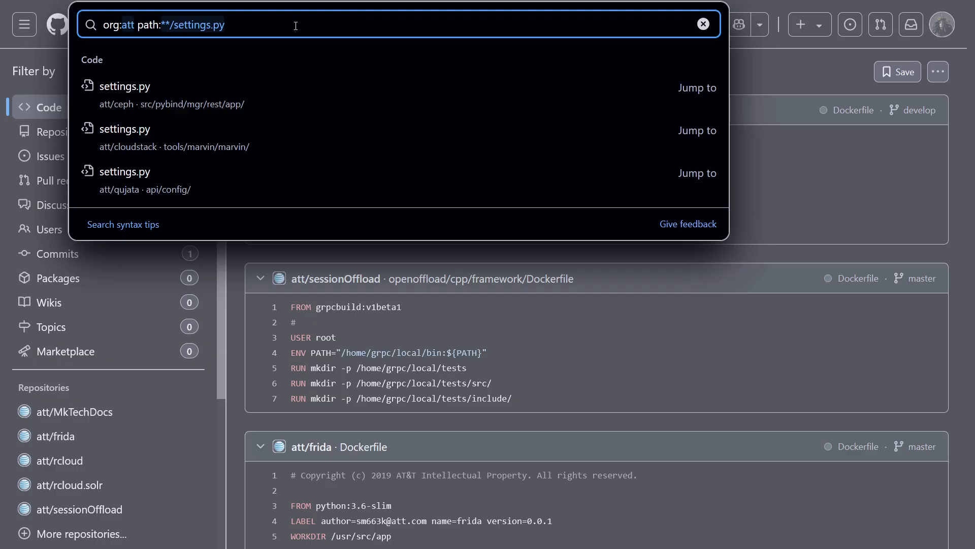
key(Enter)
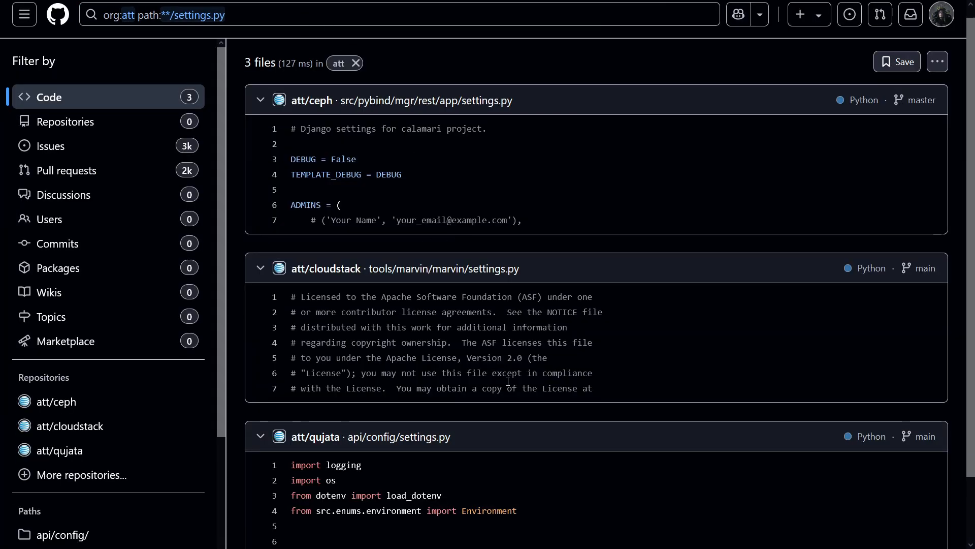
scroll(down, 3)
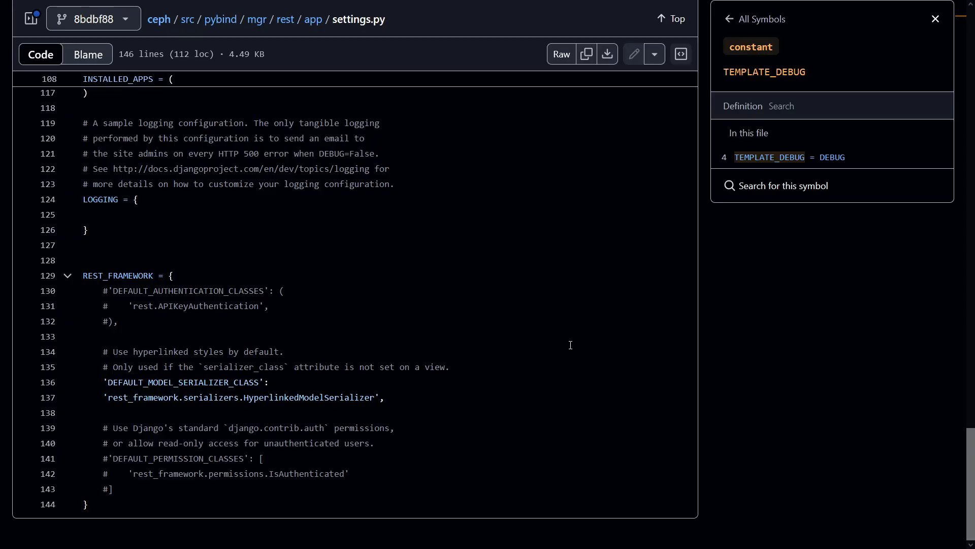
scroll(up, 3)
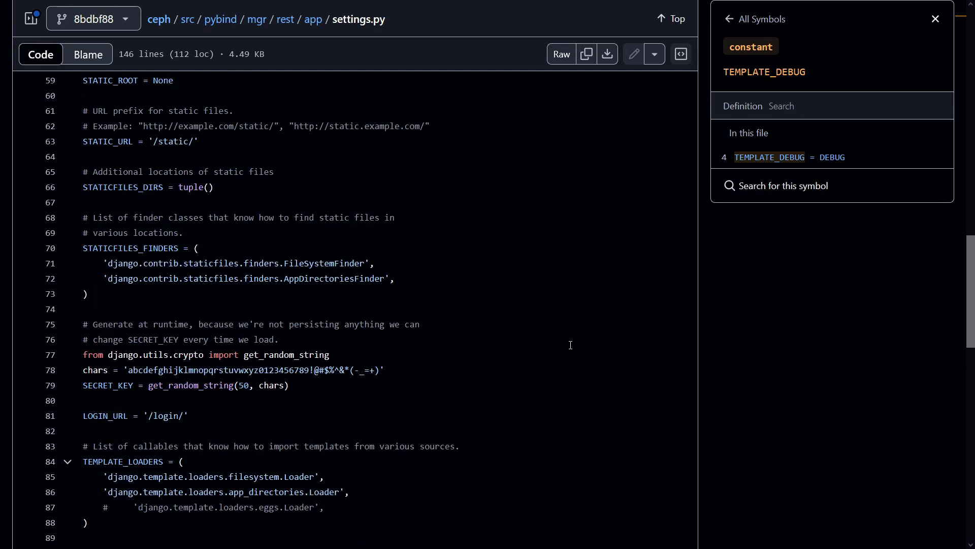
click(789, 157)
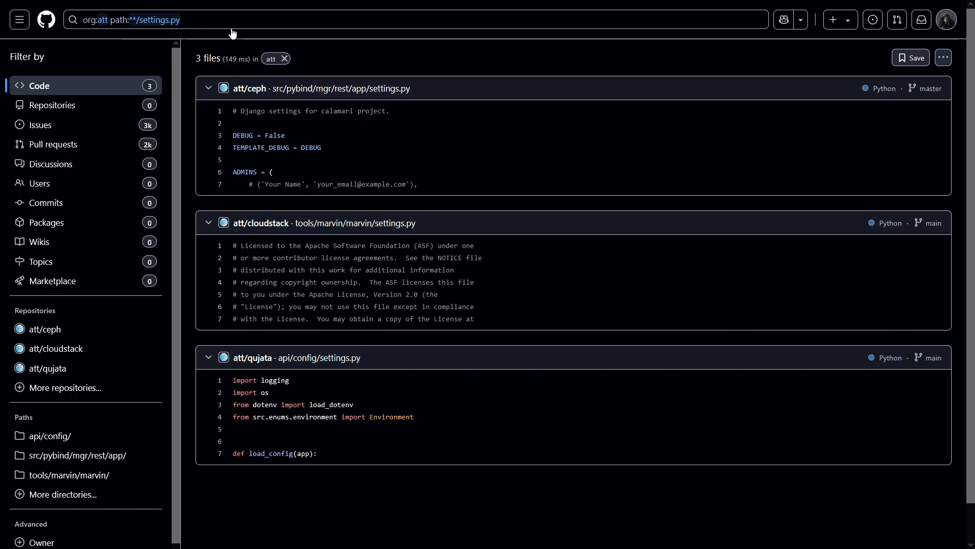
mouse_move(242, 33)
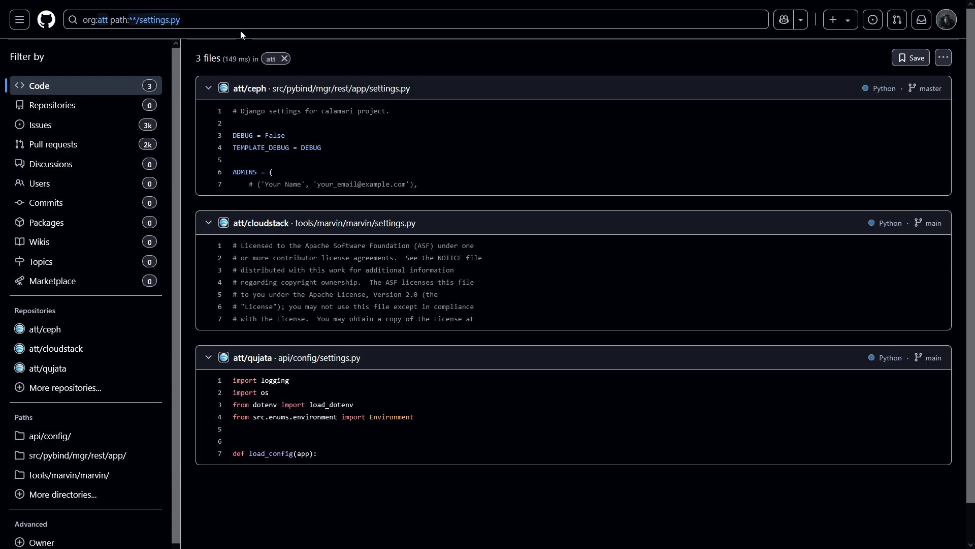
mouse_move(337, 408)
text(org:"att" ("jwt_secret" OR "JWT_SECRET"))
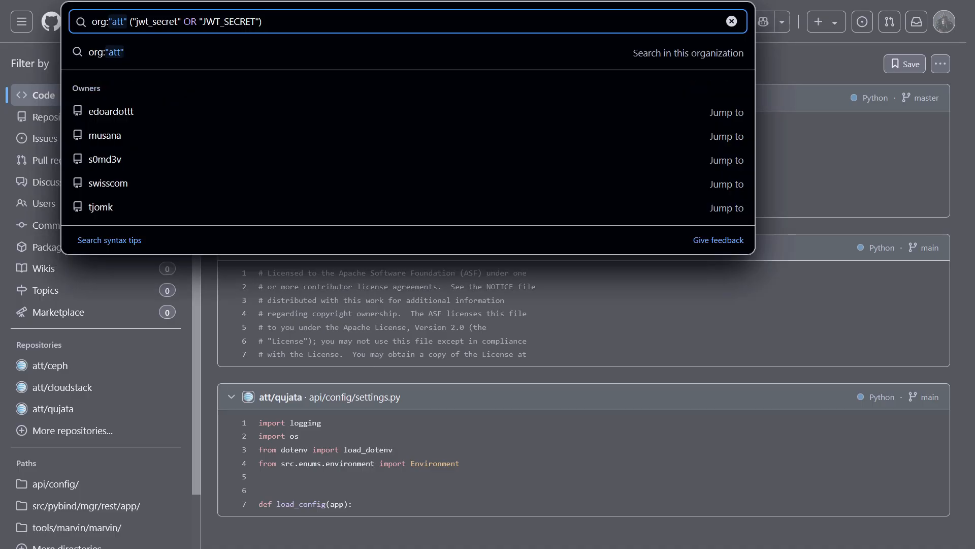
- Run org:"att" ("jwt_secret" OR "JWT_SECRET"), returning no files and an invalid owner warning
key(Enter)
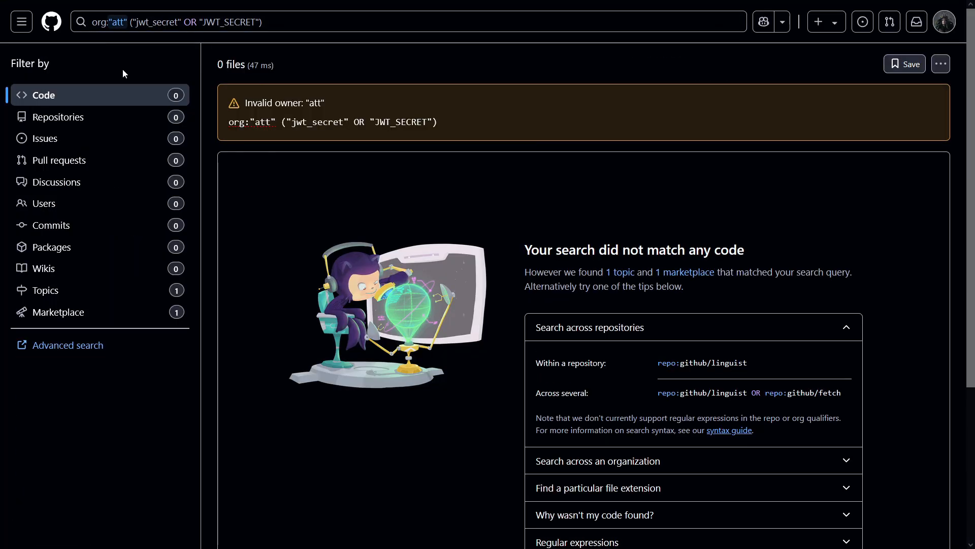